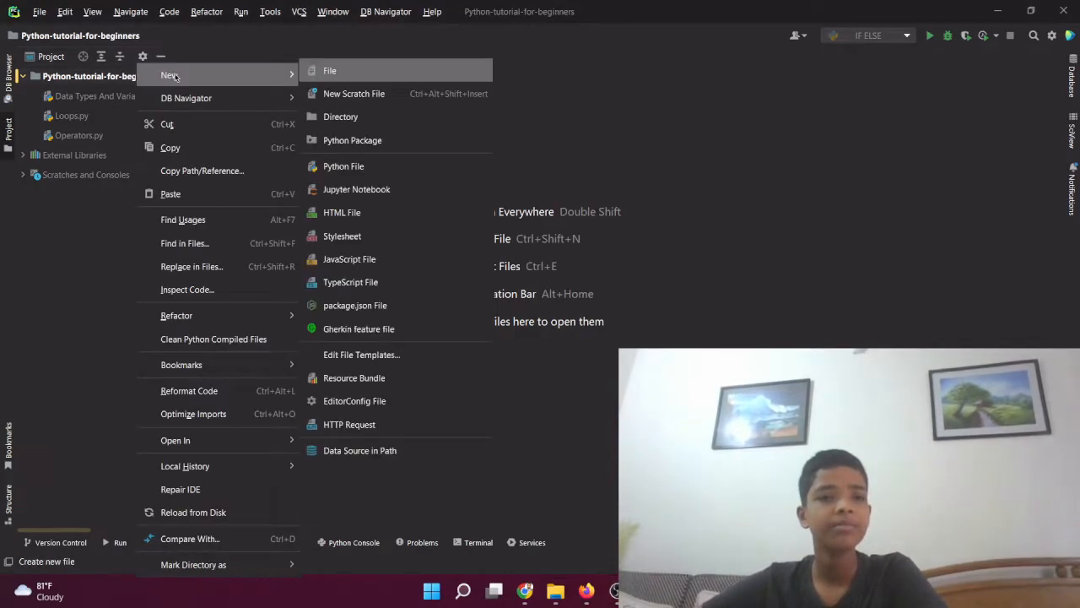
Step: Create a new Python file named 'If else' in the project and open it
left_click(345, 165)
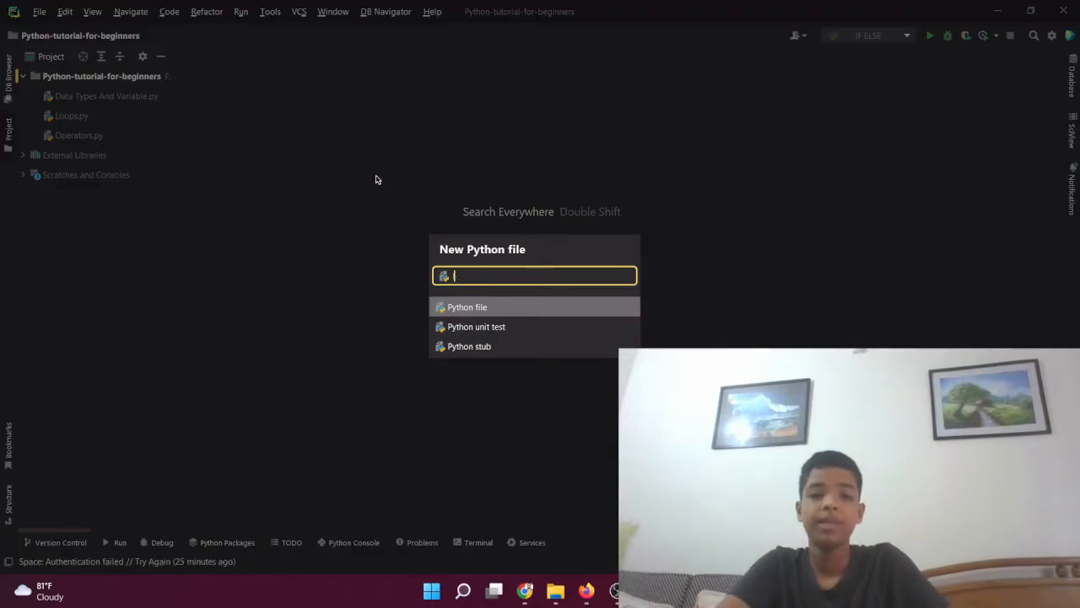
type("If e")
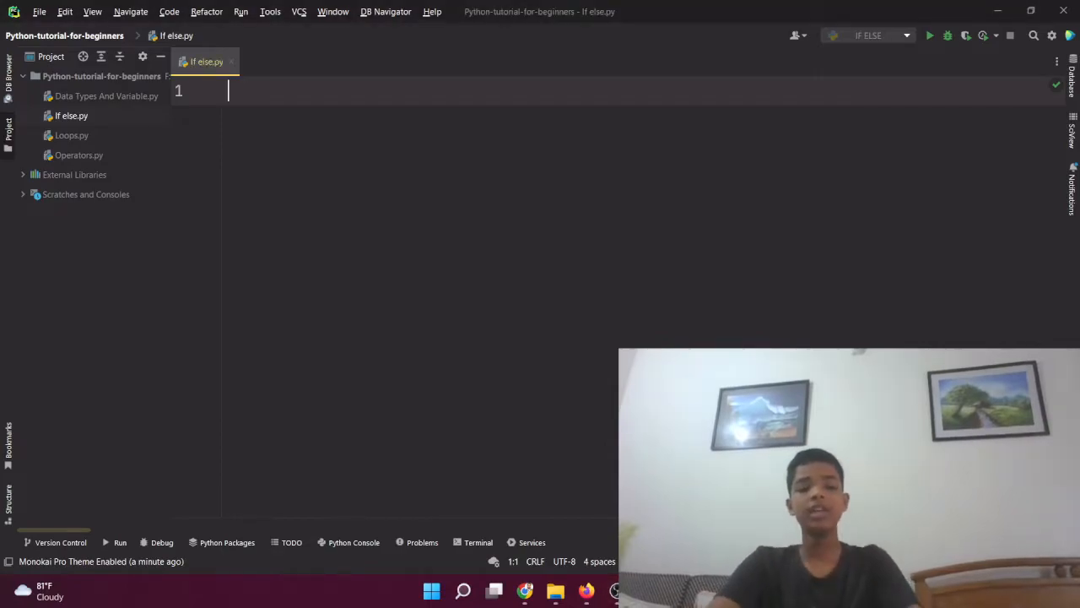
Step: Write temp = 22.5 followed by an if temp >= 20: branch that prints "Hot"
type("temp =")
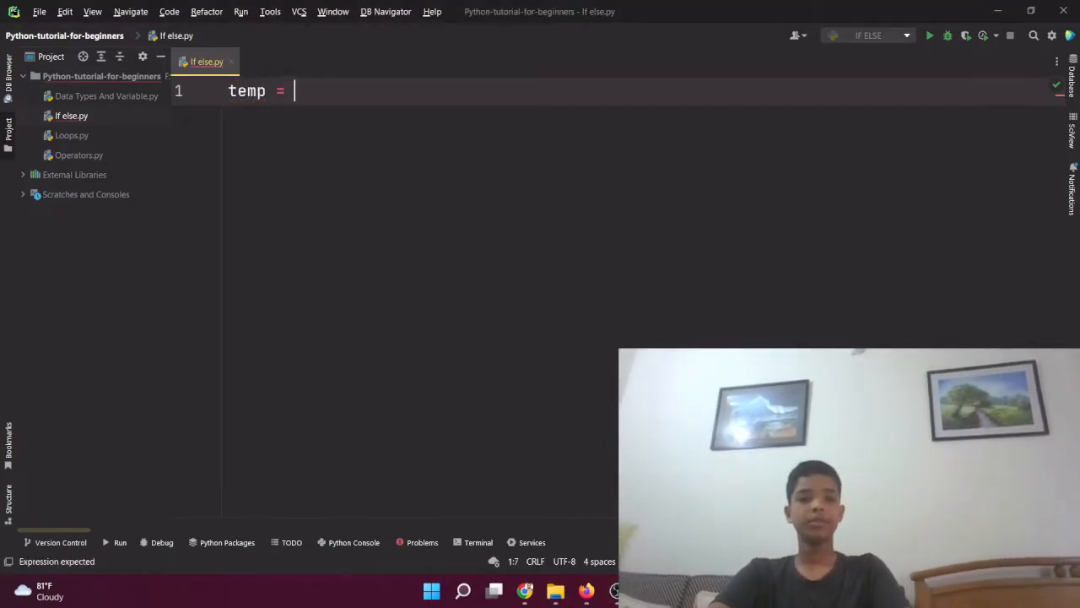
type("22.5")
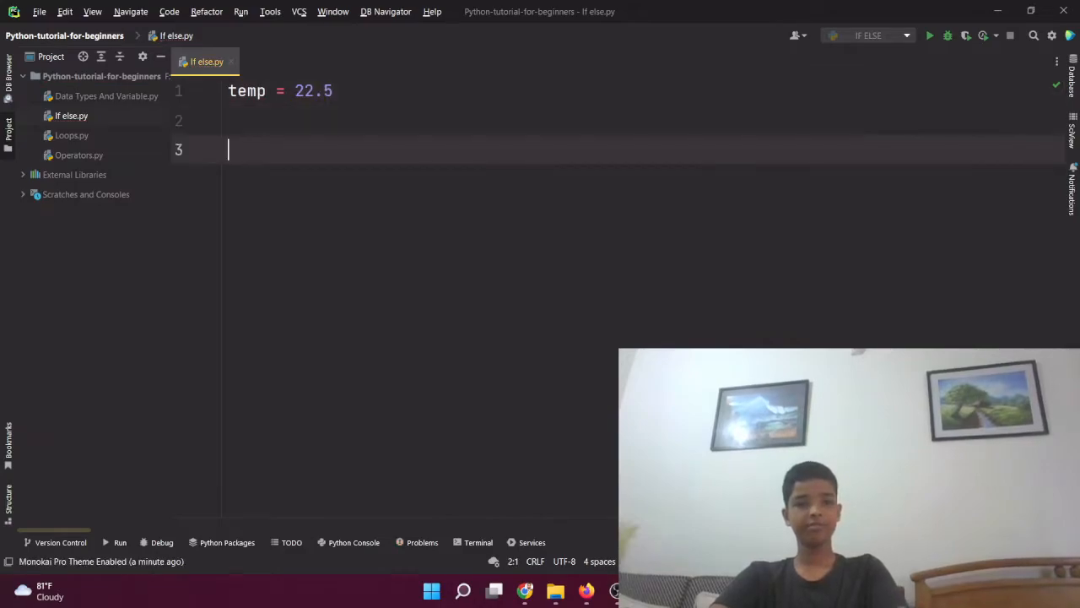
type("if temp >")
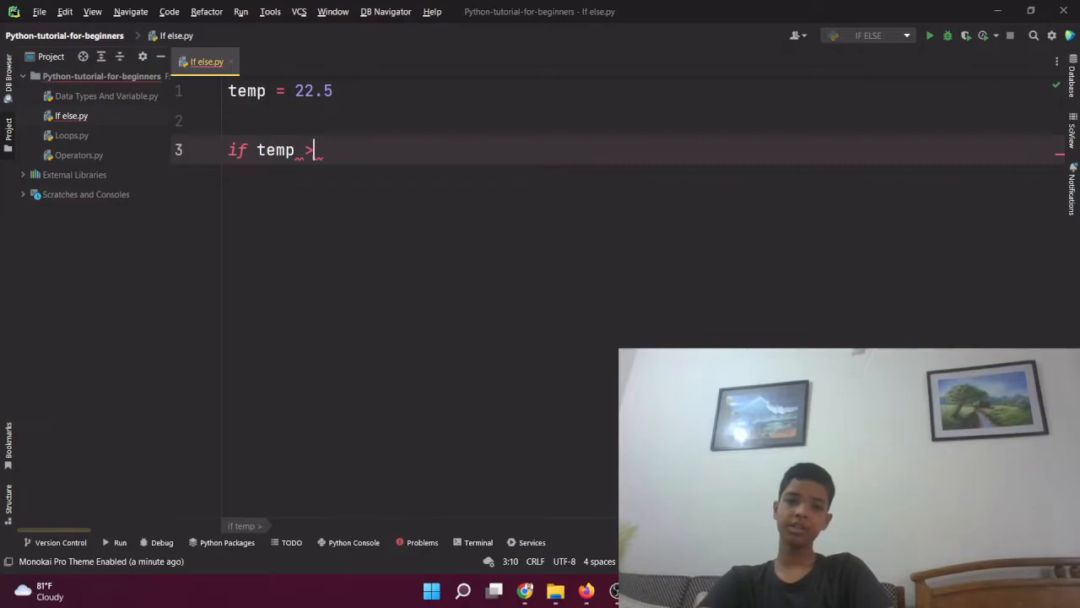
type("=")
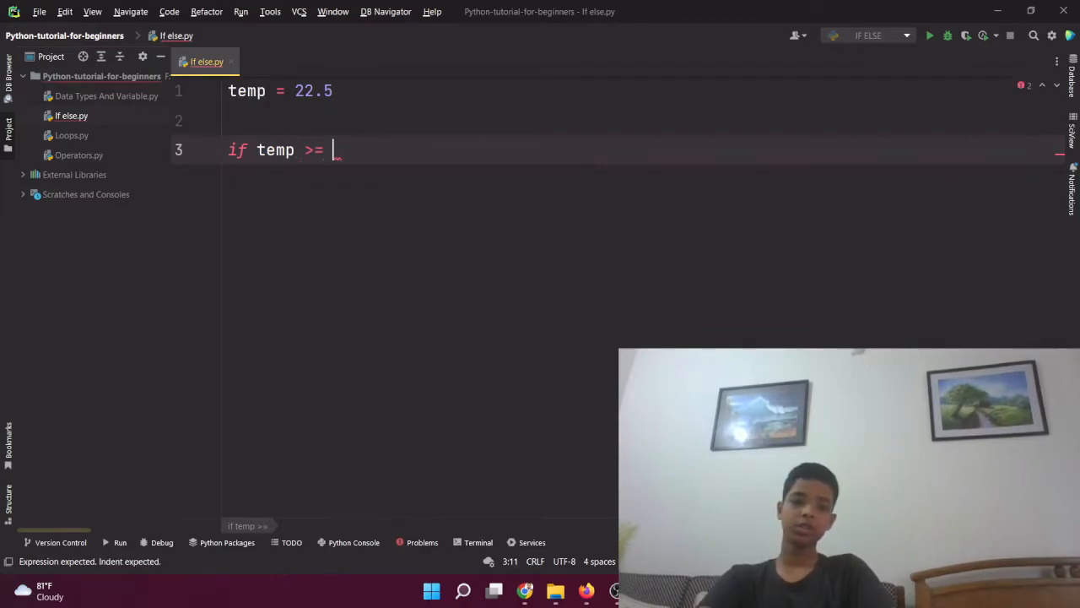
type("2")
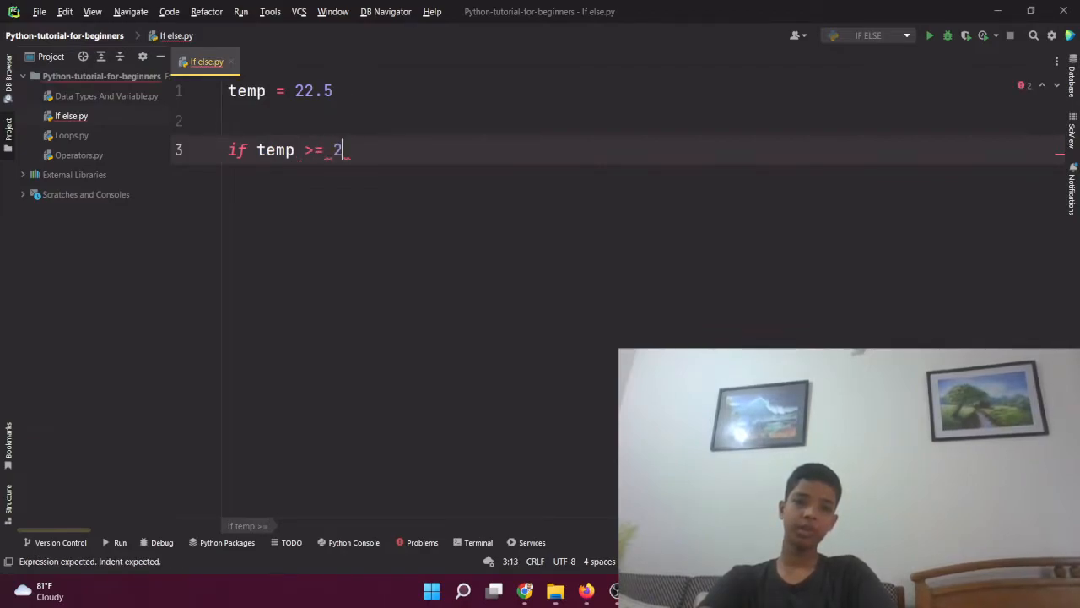
type("0")
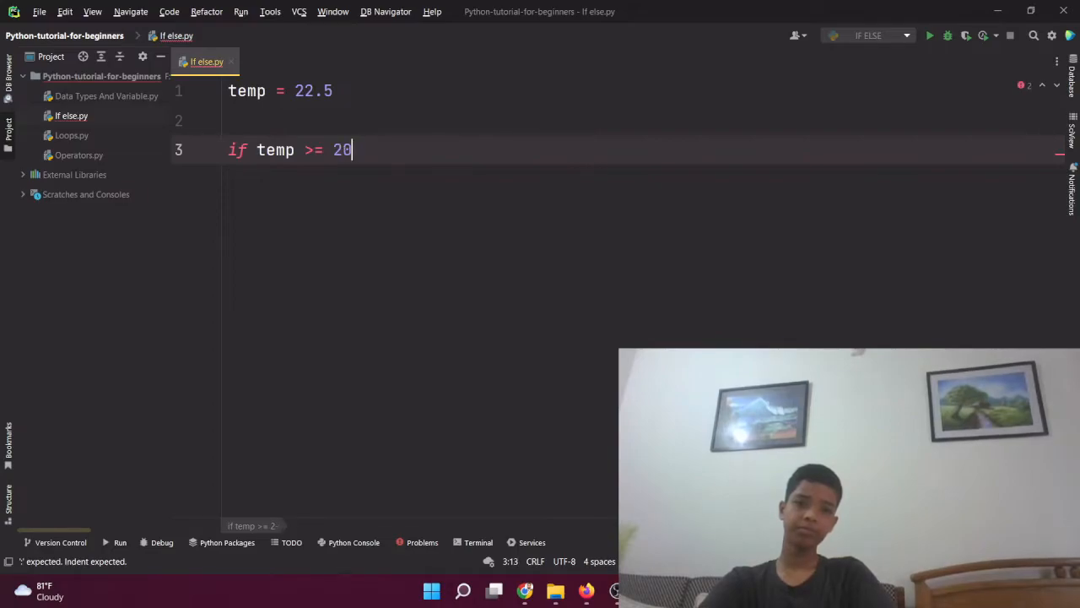
type(":")
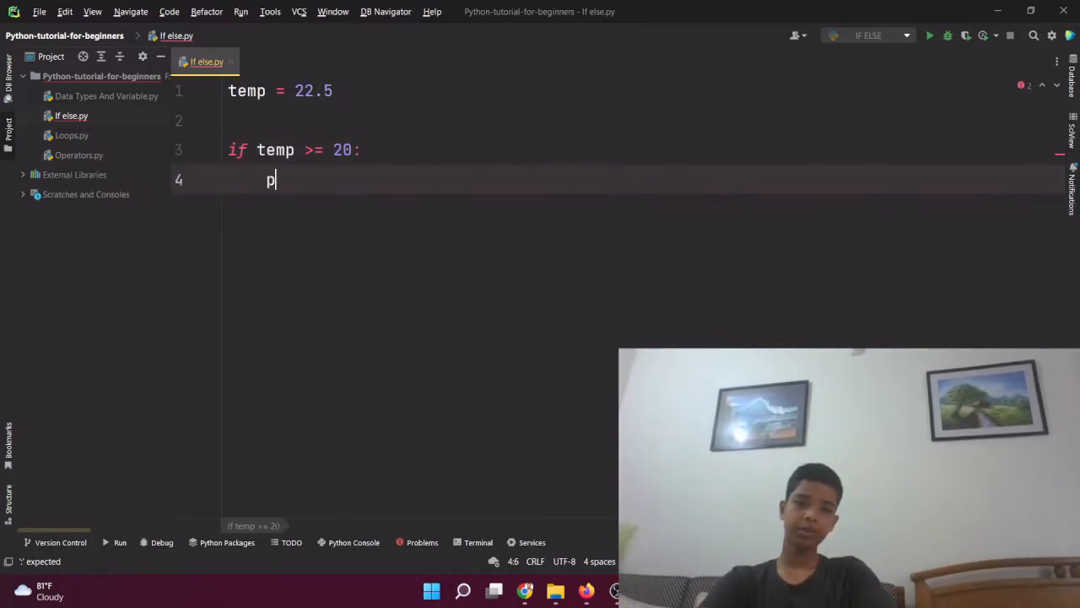
type("ri")
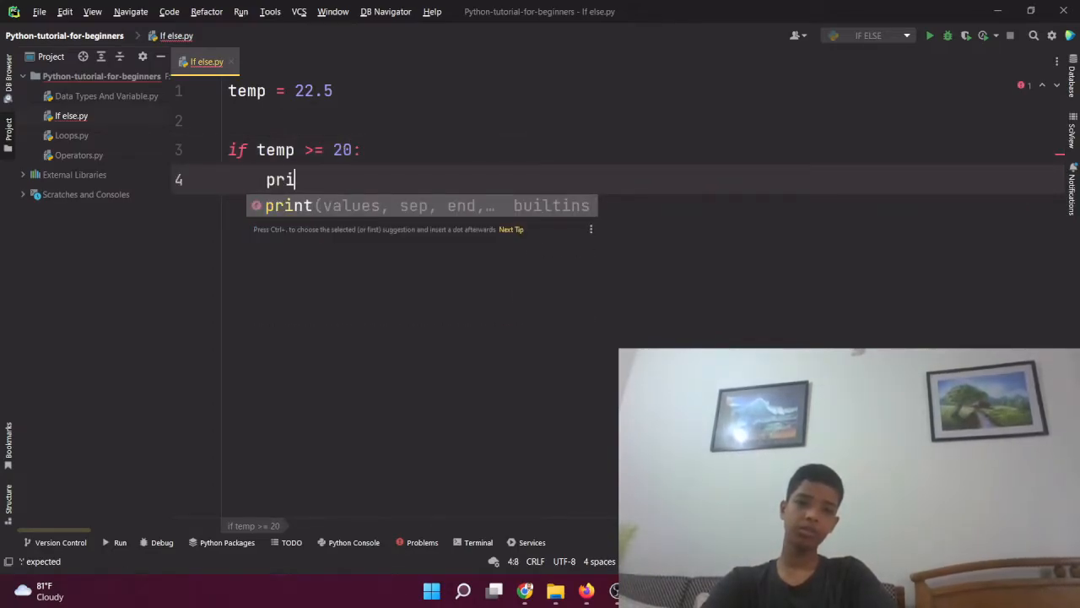
type("nt(\"\")")
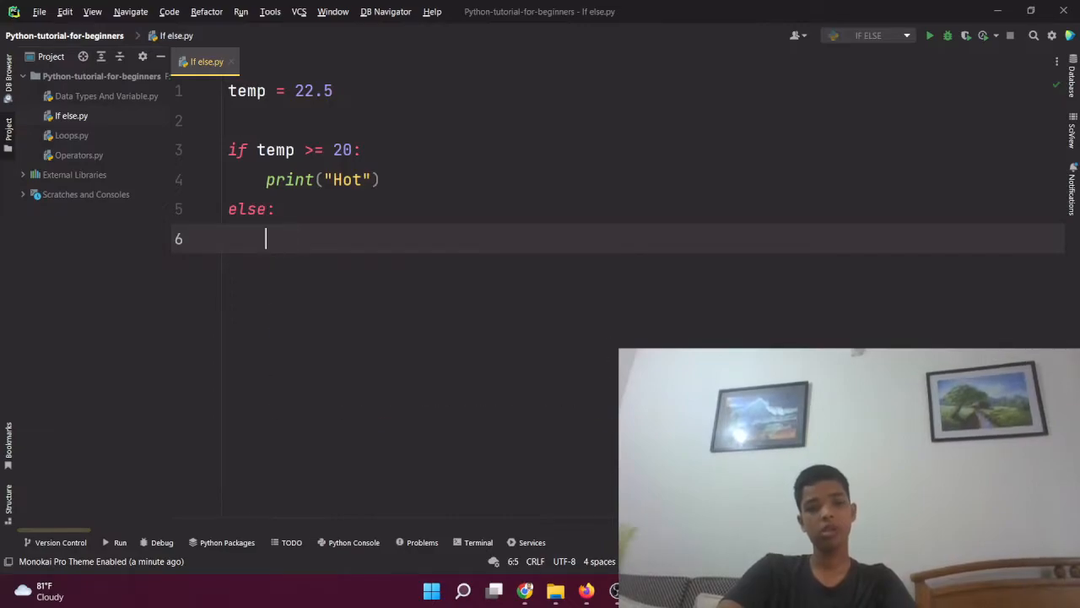
Step: Add the else branch printing "Cold" and tidy the blank line after the temp assignment
type("print(\"\")")
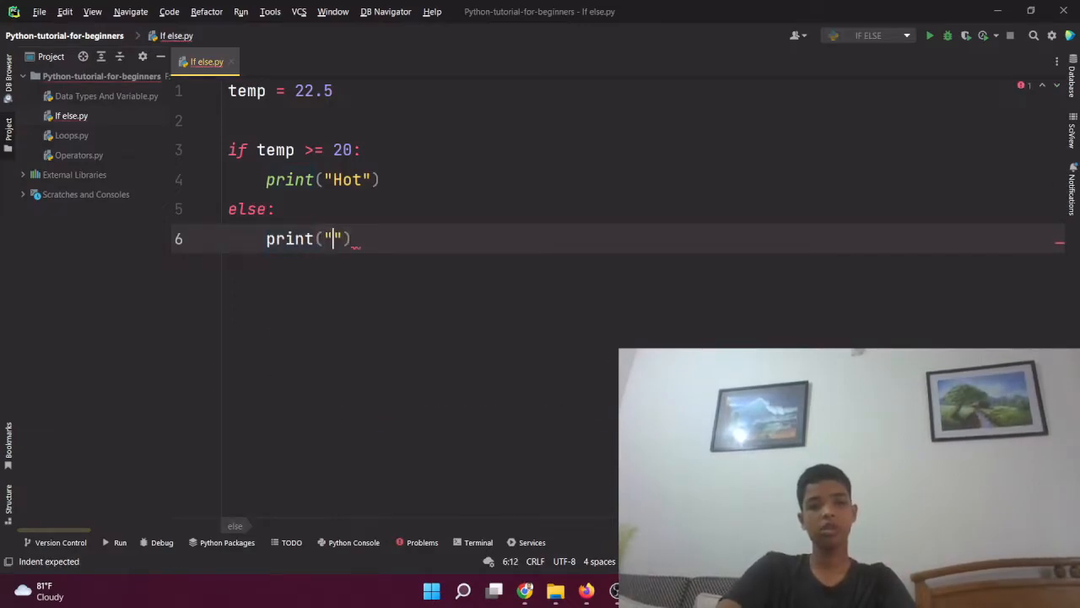
type("Cold")
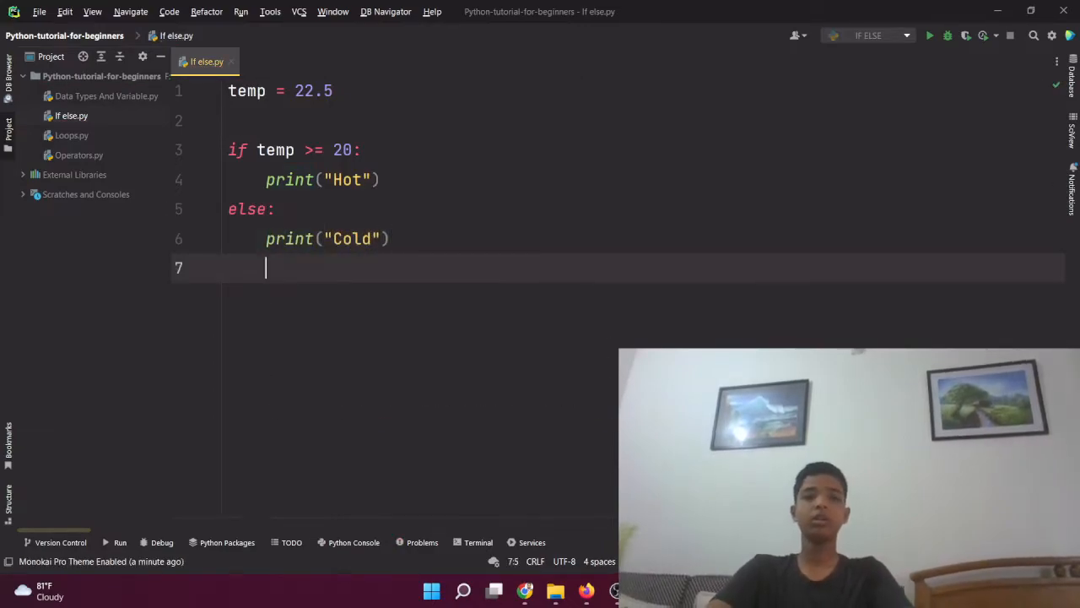
left_click(256, 148)
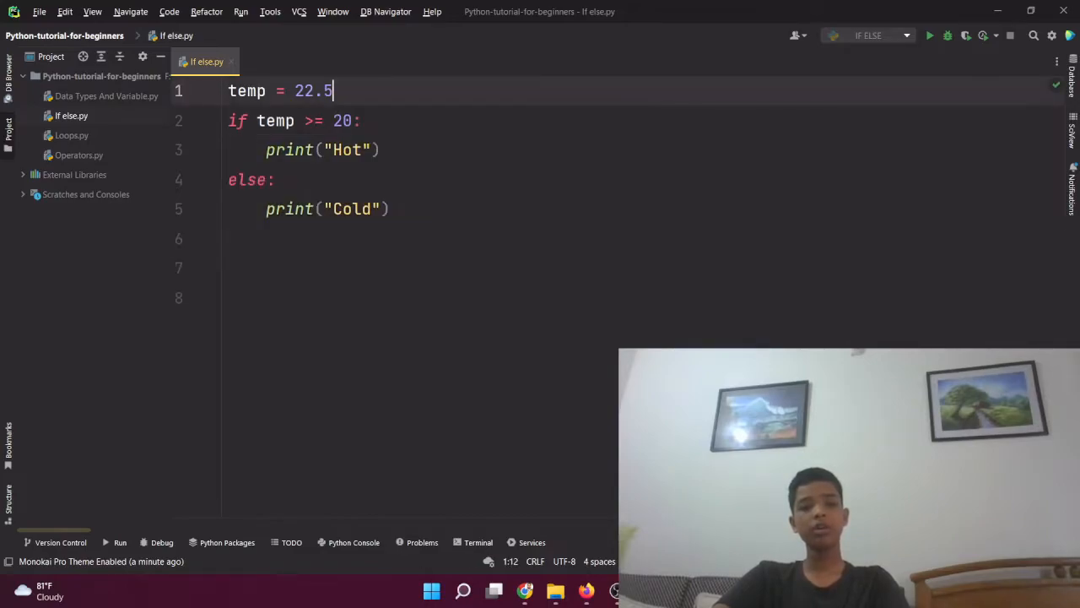
key("enter")
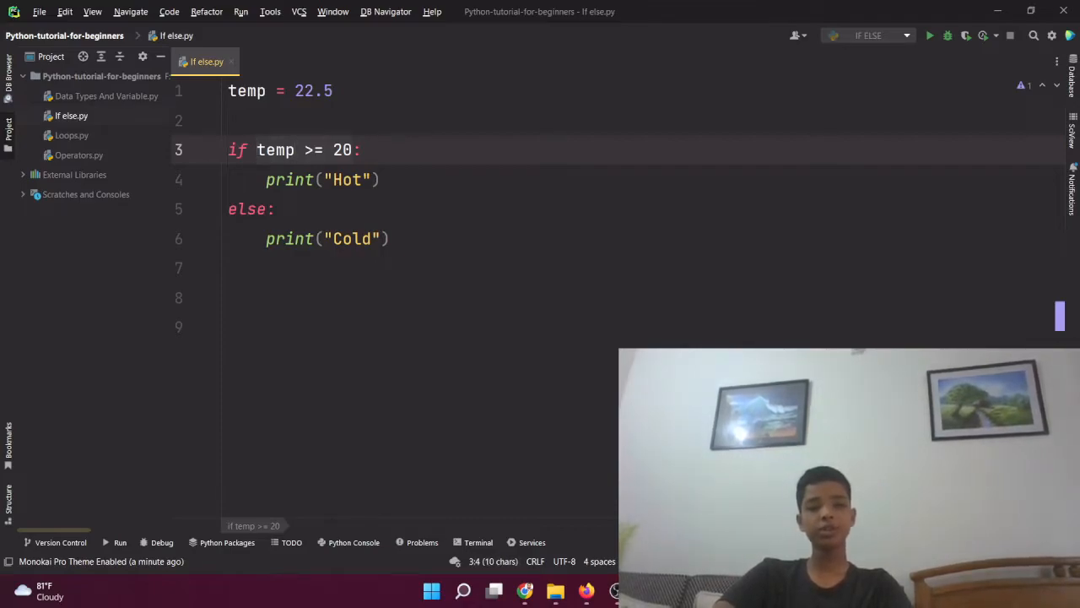
double_click(275, 148)
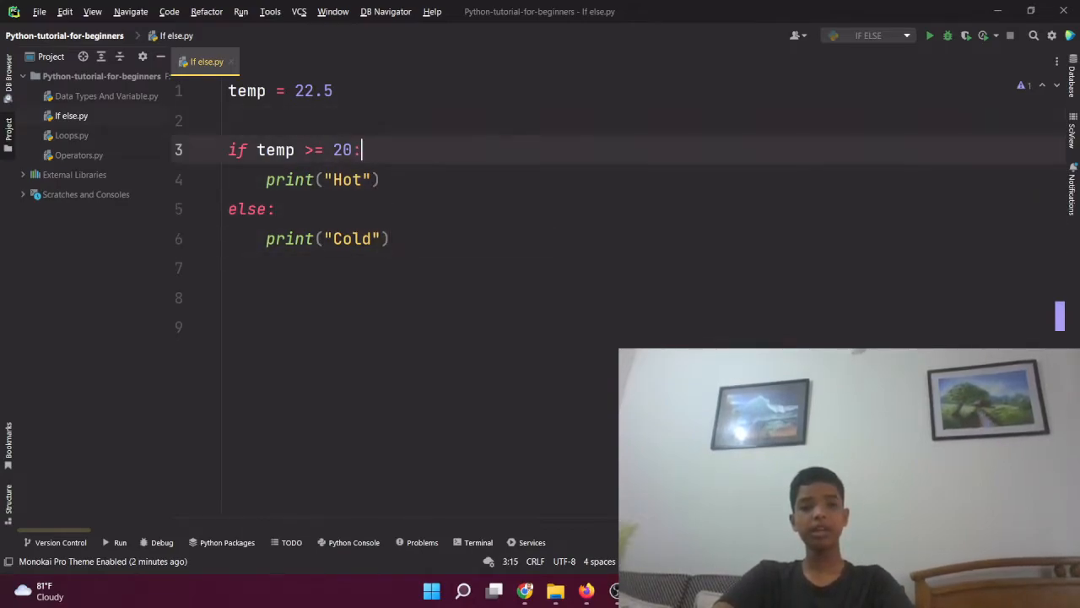
Step: Run the script to see "Hot", change temp to 15.0 and remove the if/else block
left_click(928, 35)
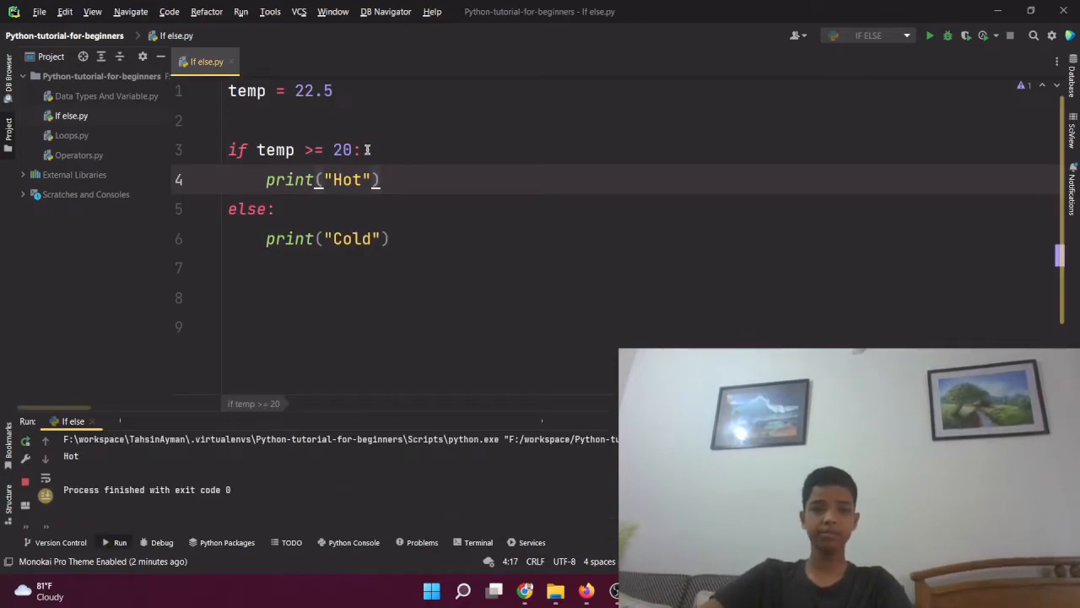
type("15")
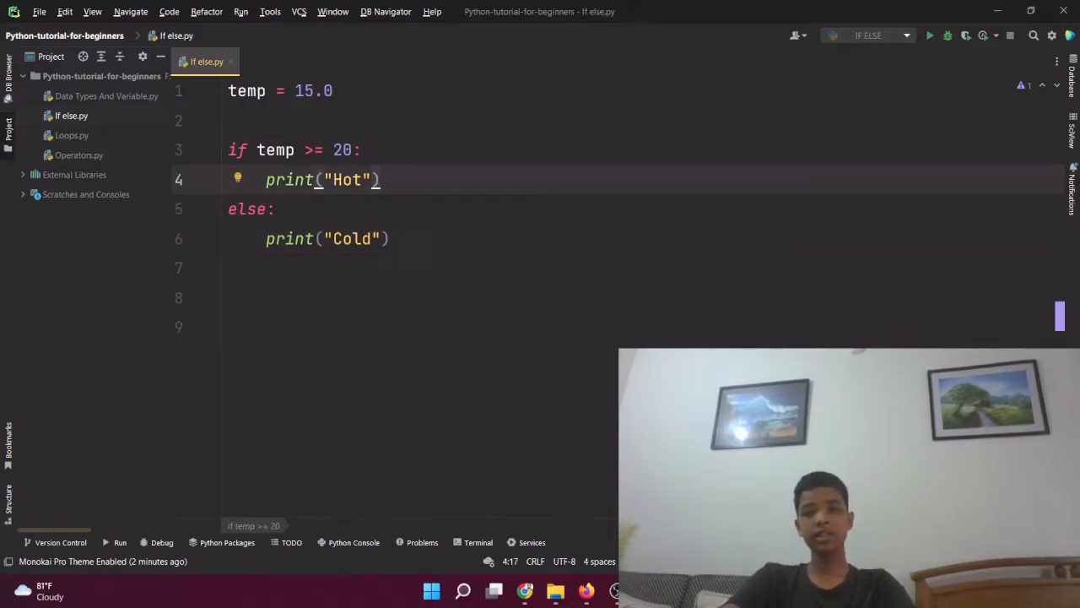
left_click(379, 179)
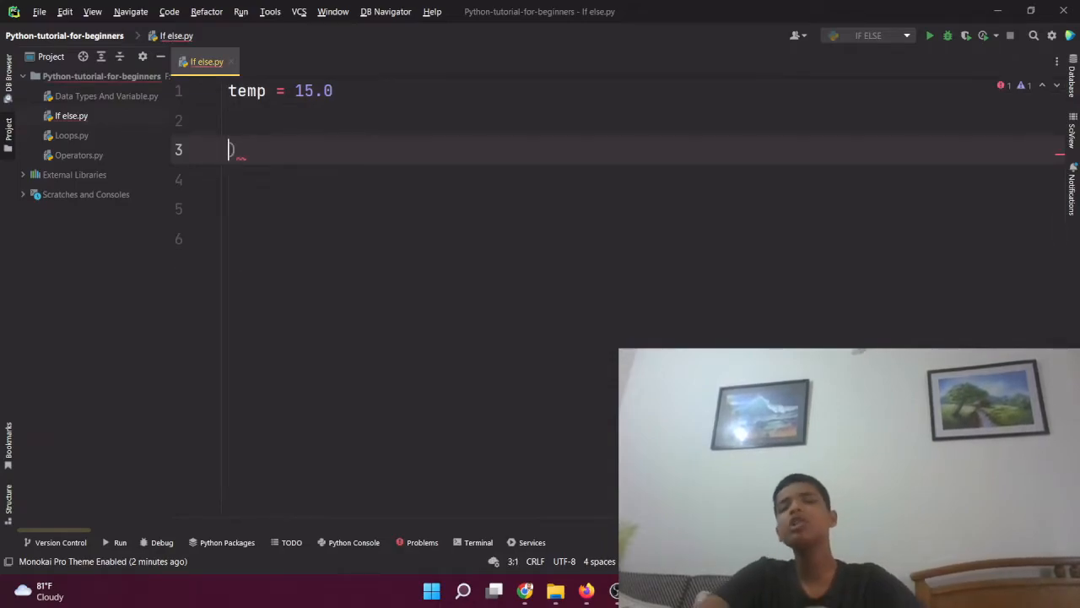
Step: Delete the temp line and write the comment lines # and, # or, # not
key("Backspace")
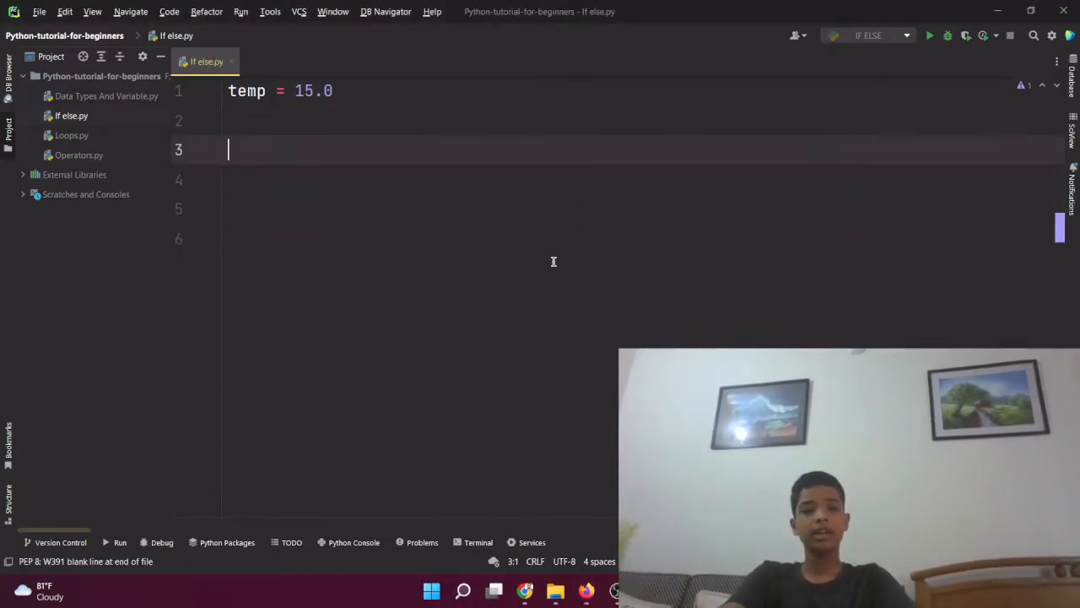
type("# or")
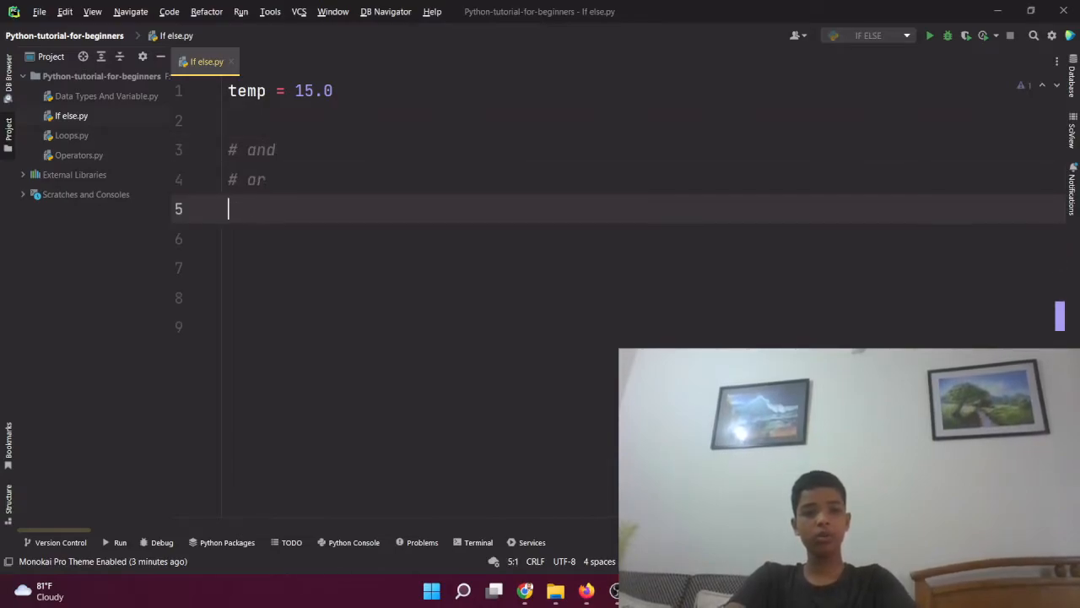
type("# not")
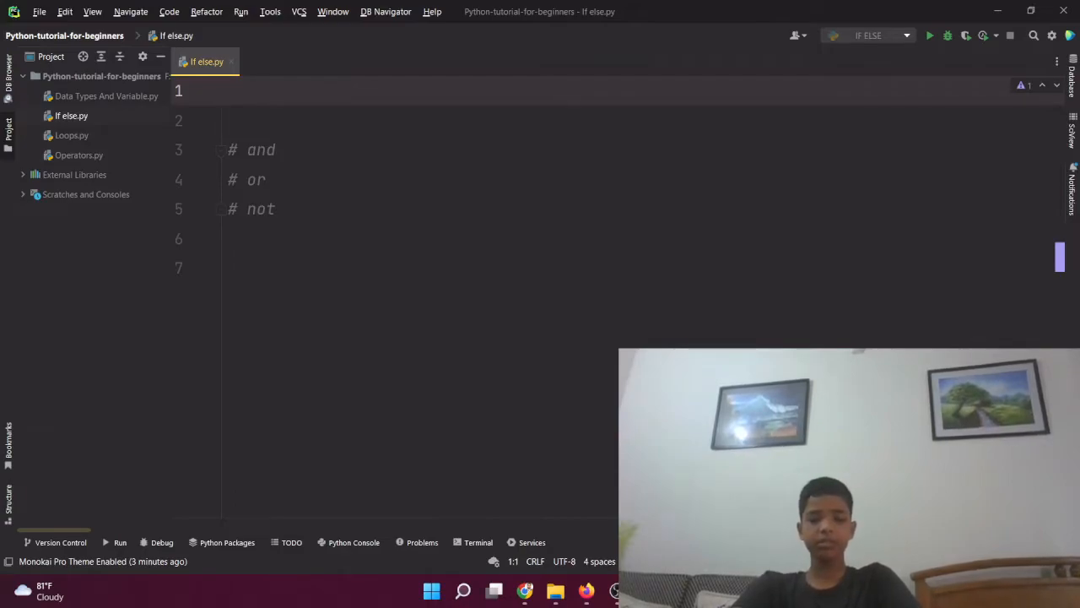
type("user")
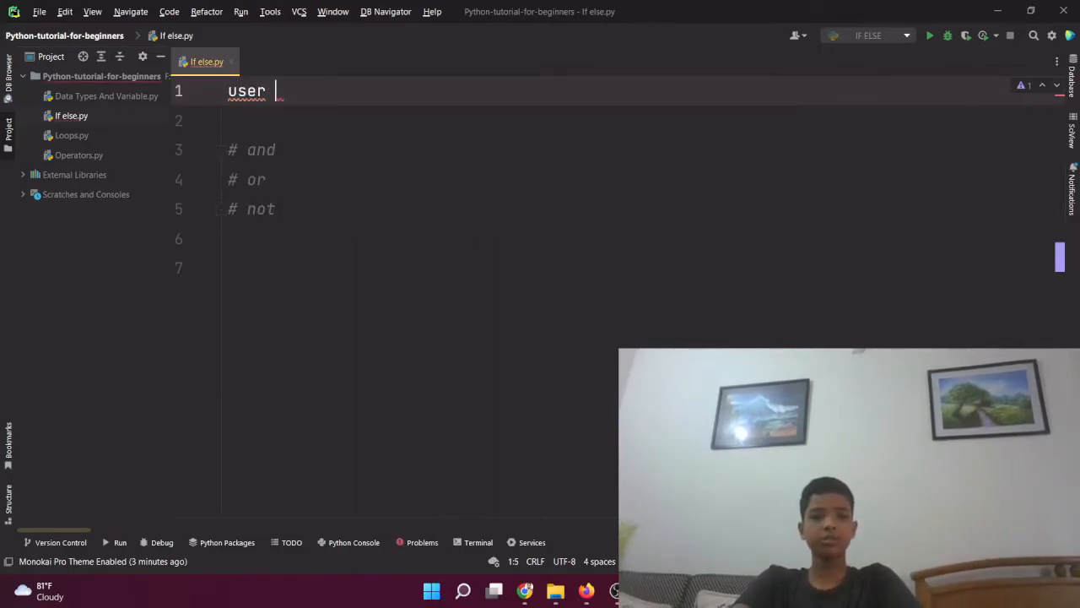
type("= \"tahsi\"")
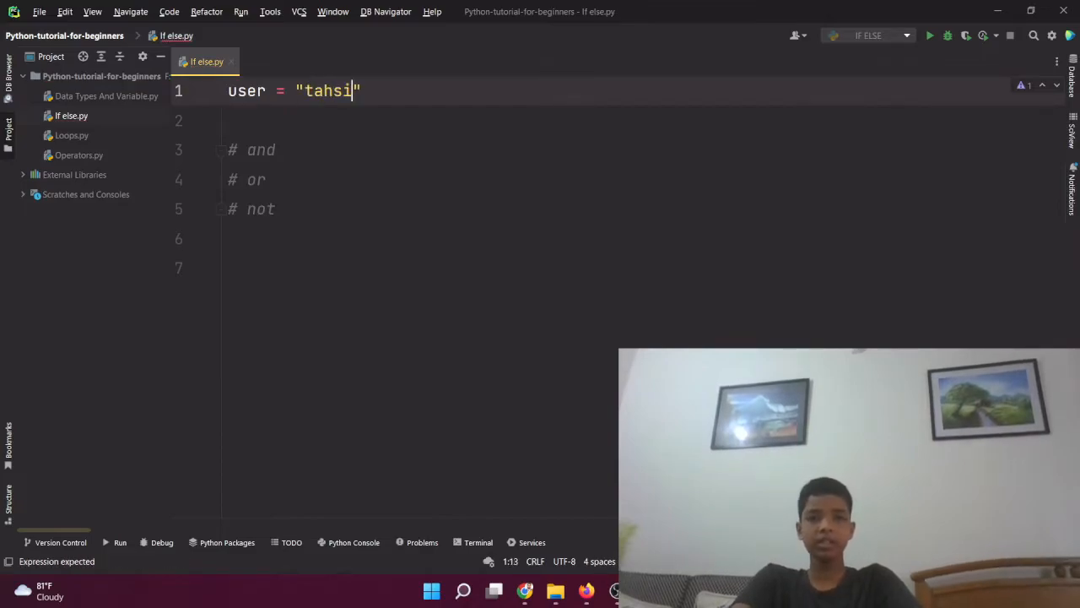
type("password = \"")
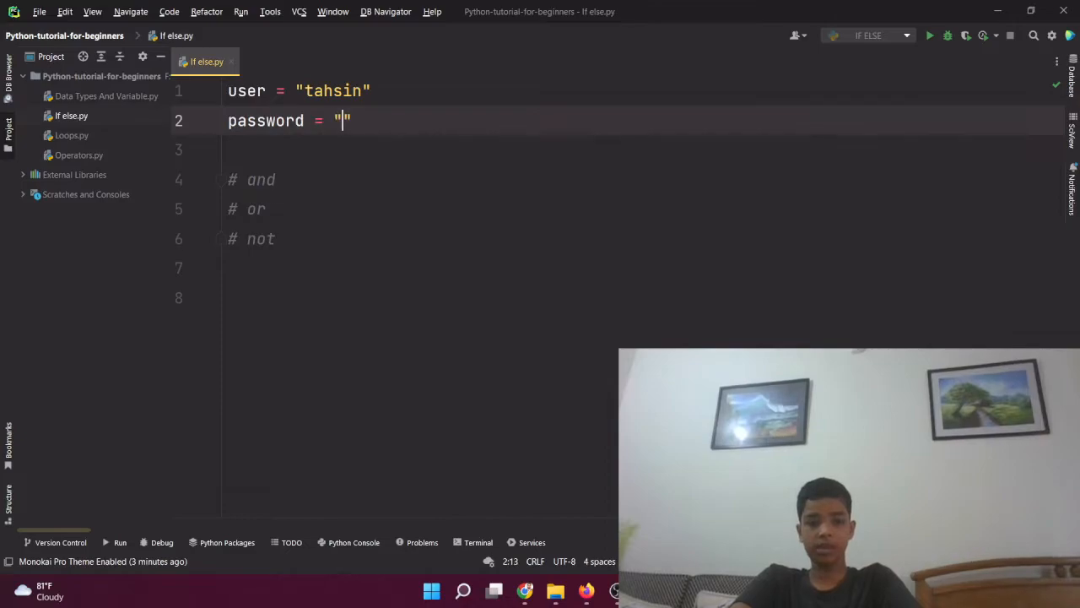
type("ayman")
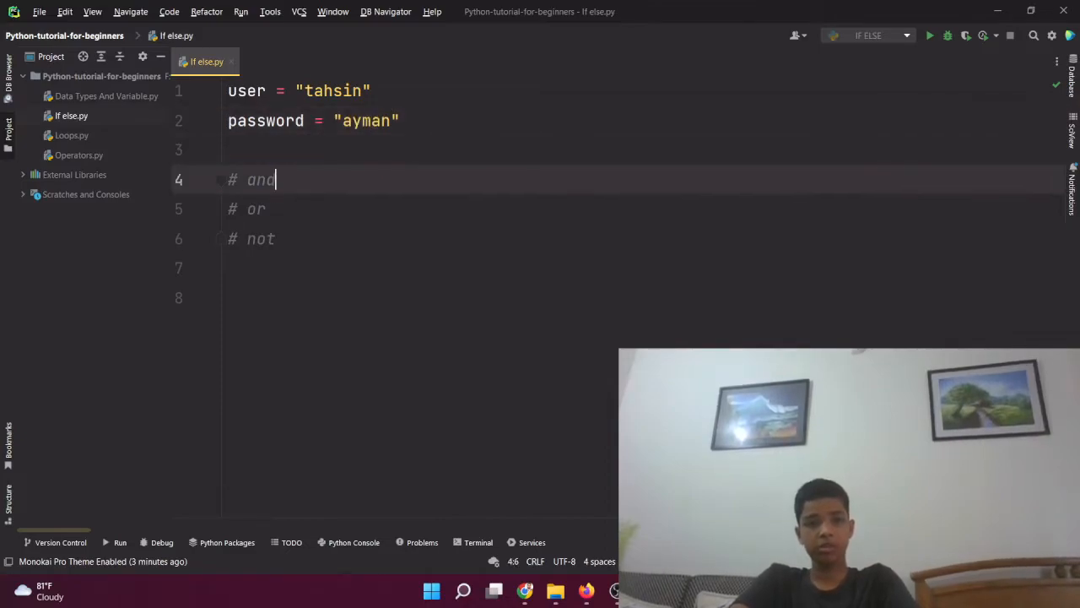
type("op")
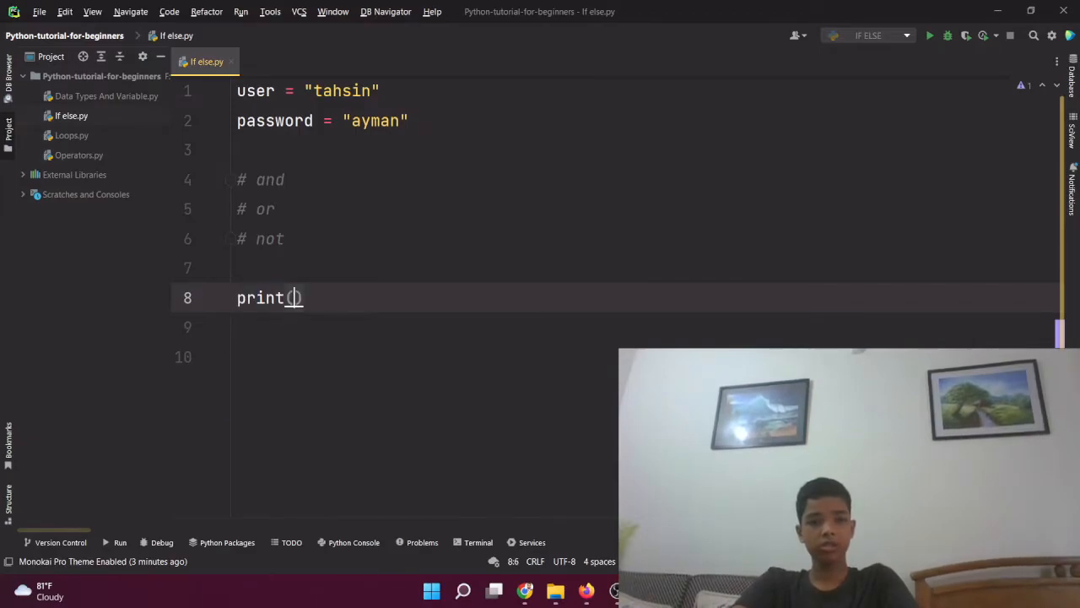
type("u")
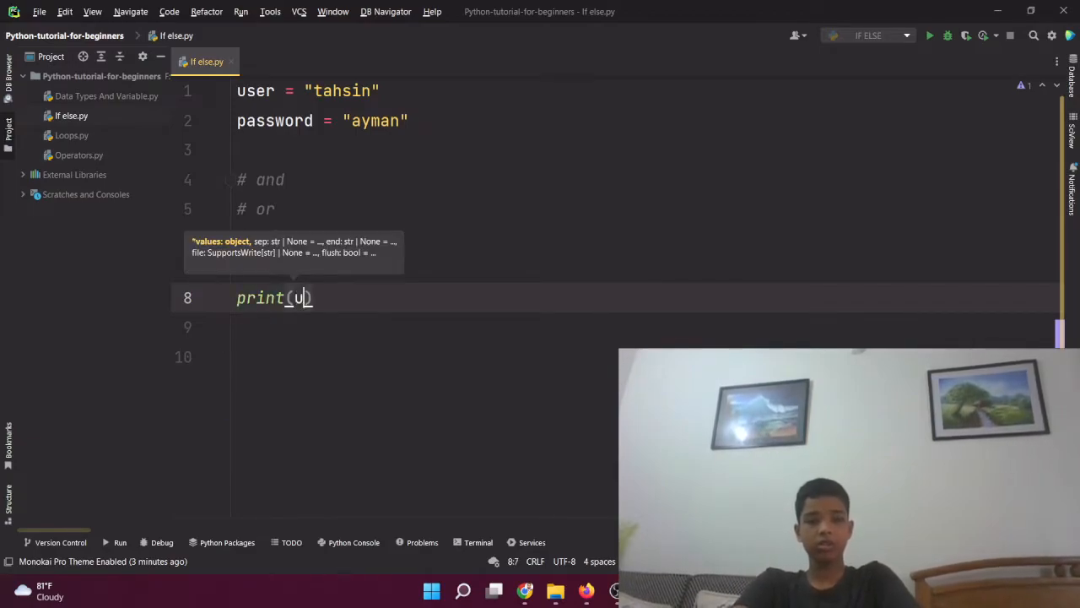
type("ser == \"t\"")
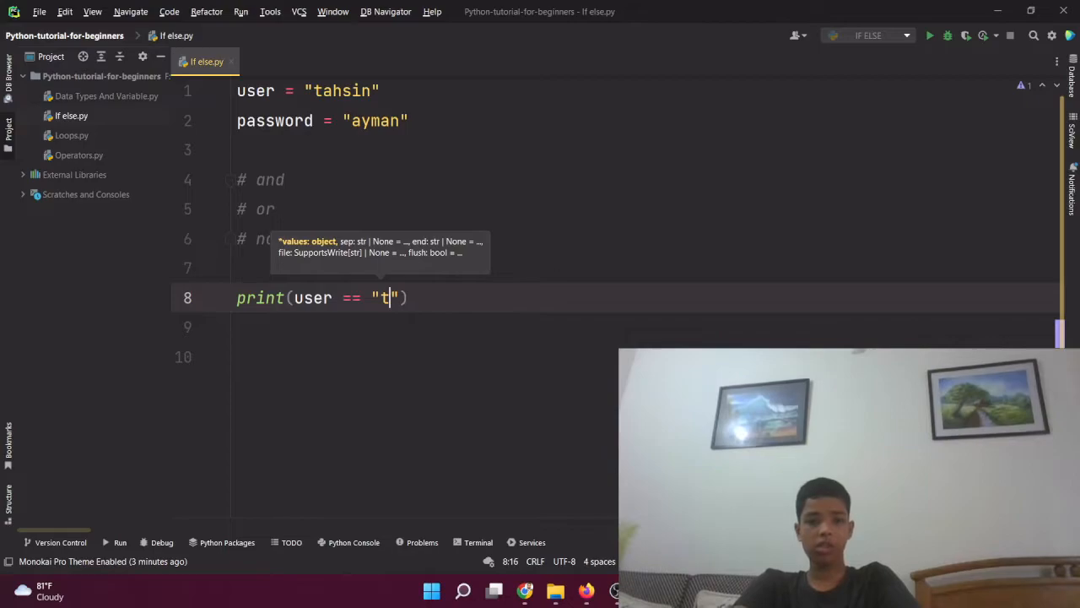
type("ahsin")
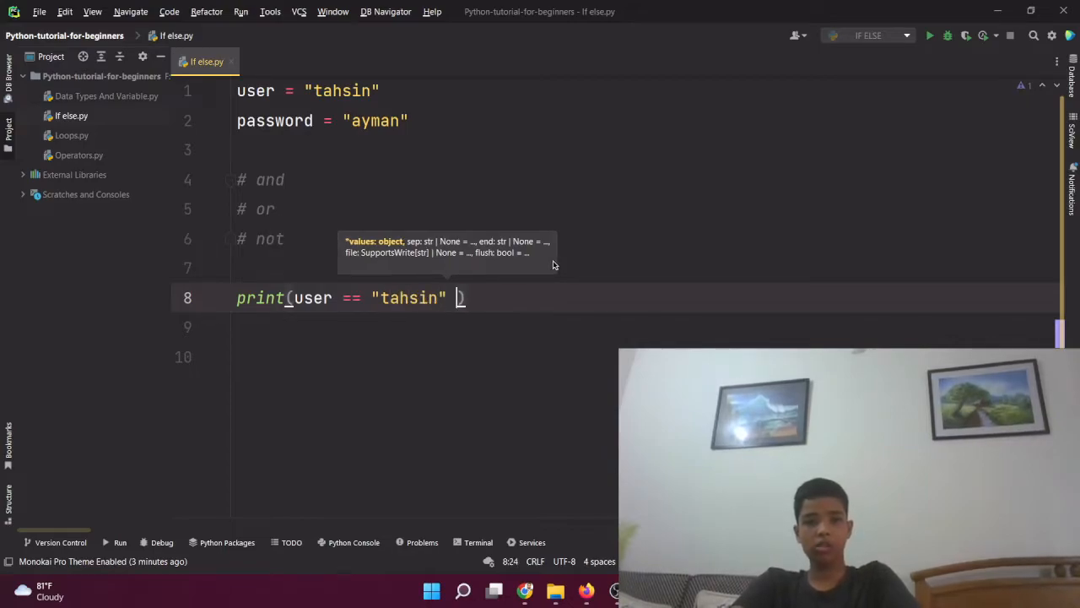
type("adn p")
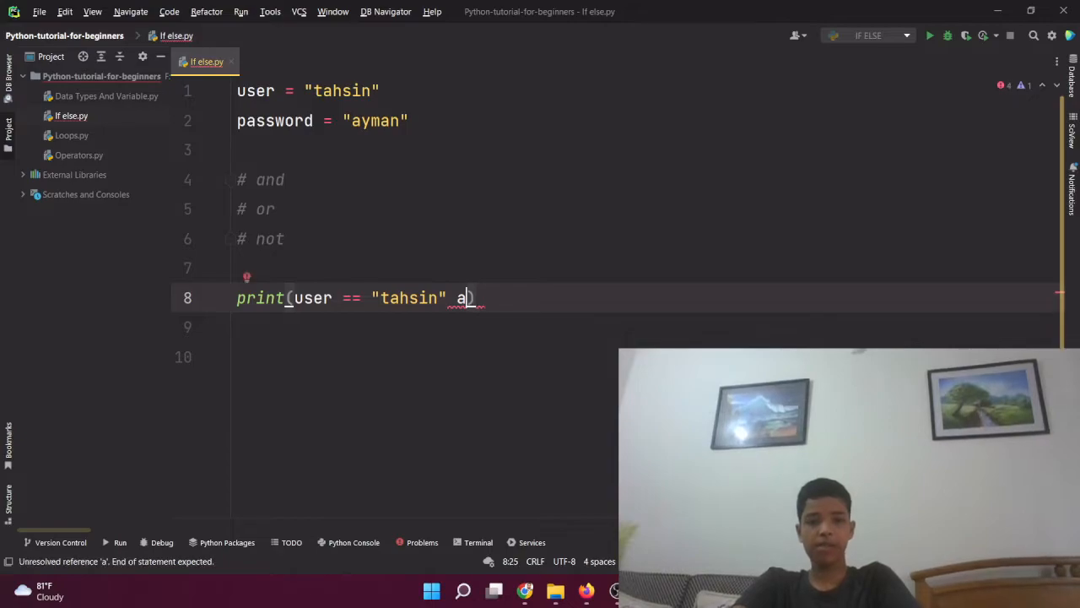
type("nd pa")
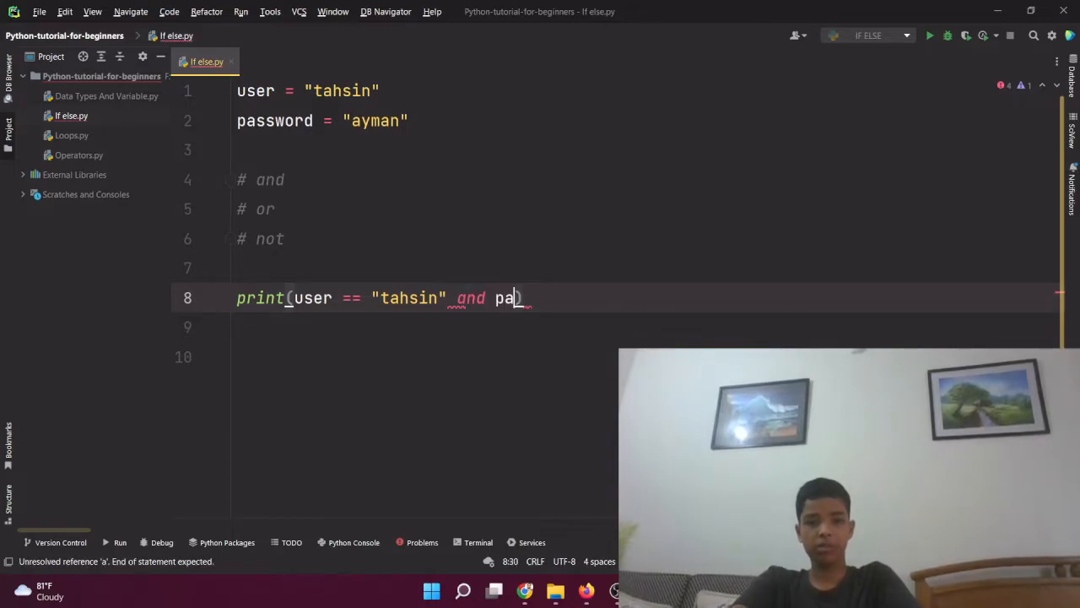
type("ssword == \"")
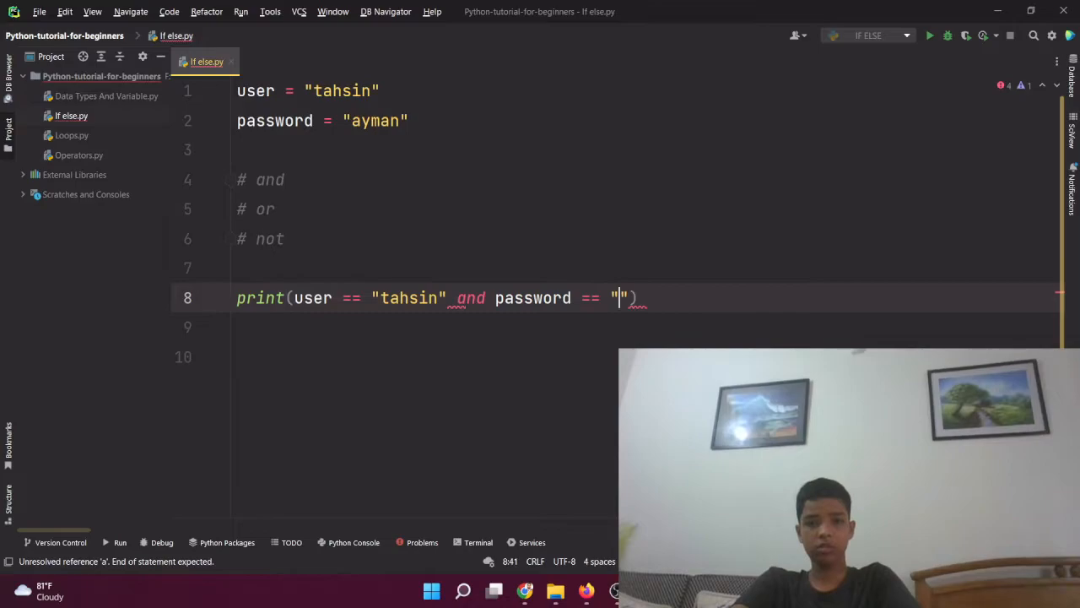
key("BackSpace")
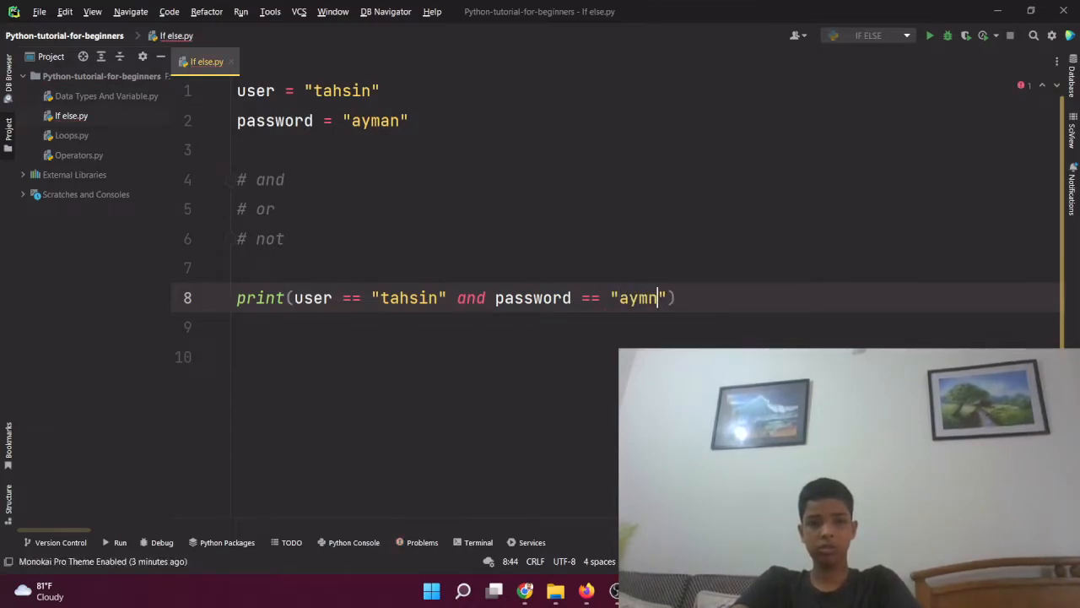
type("a")
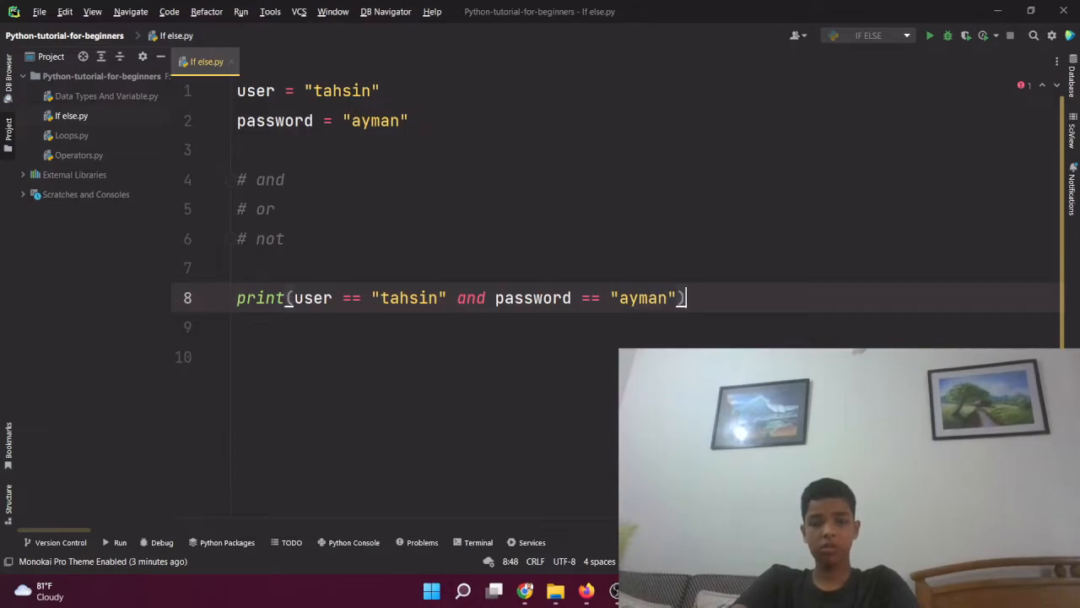
left_click(930, 35)
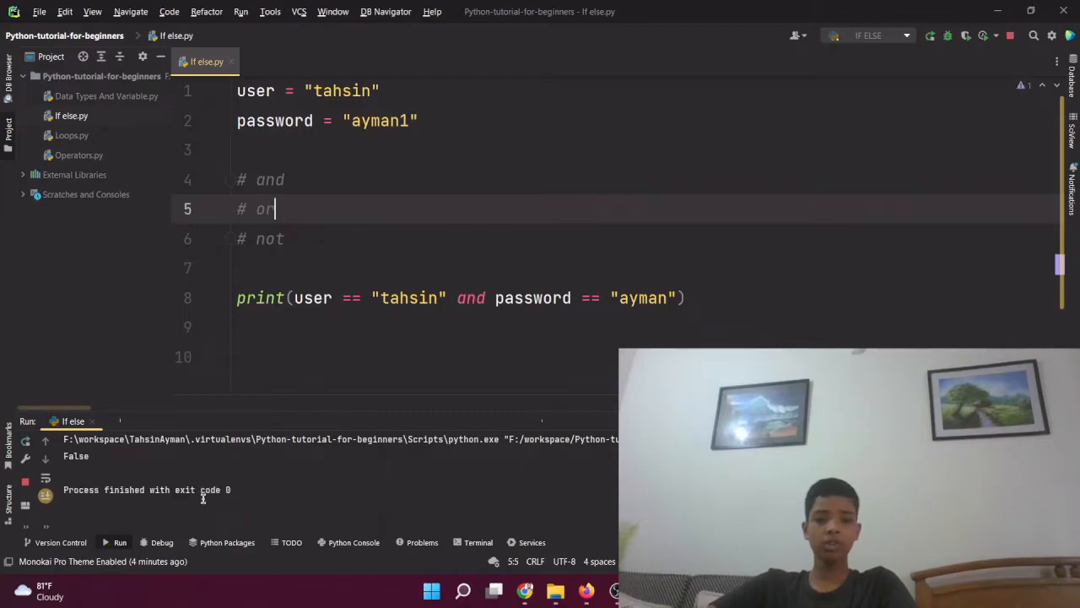
left_click(412, 121)
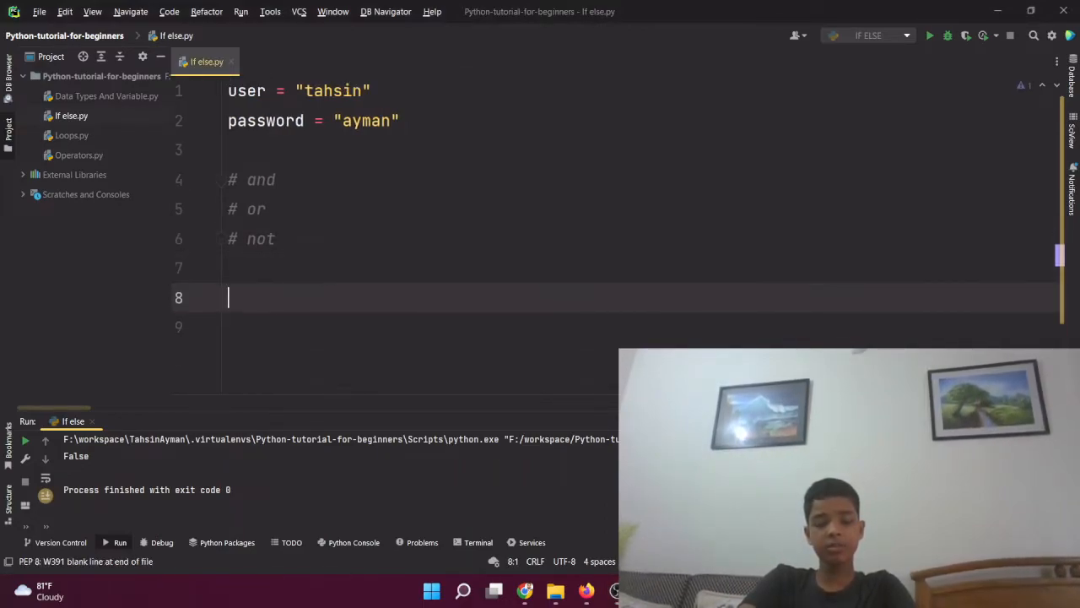
type("print()")
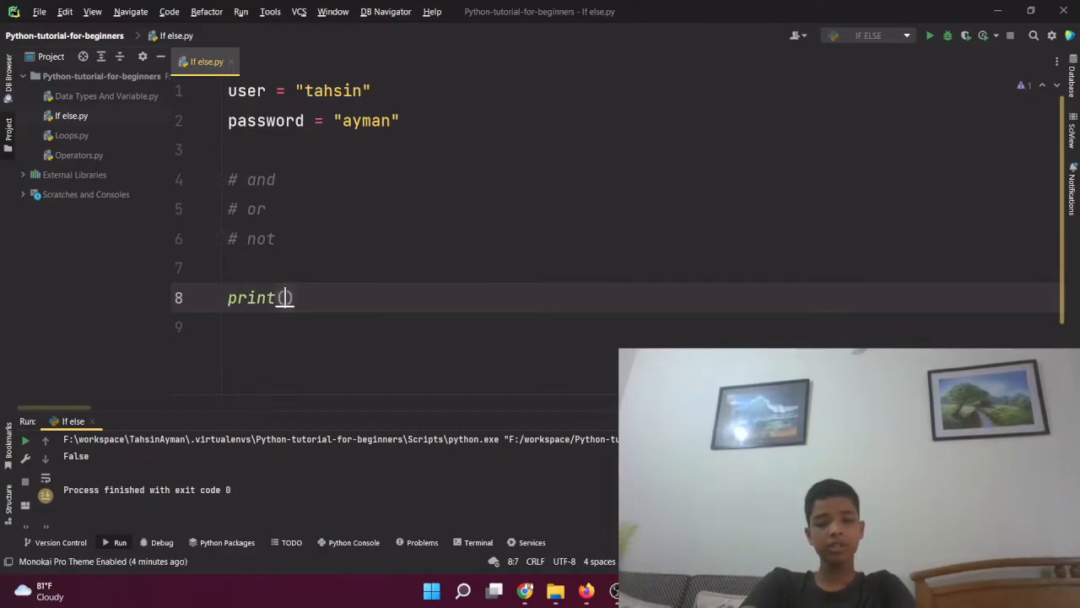
type("user == \"tahsin\" p")
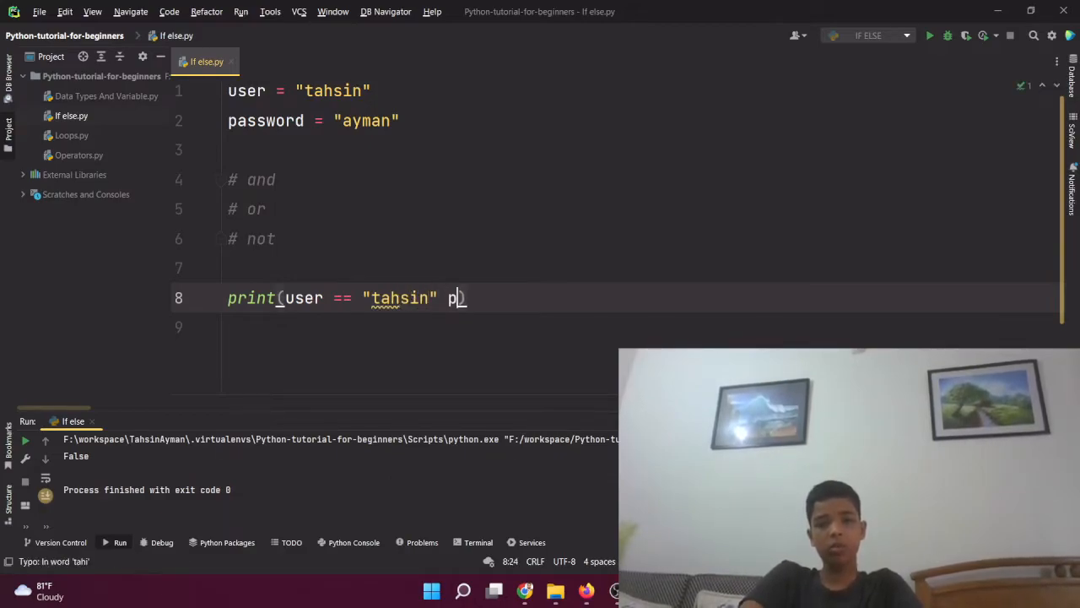
type("or")
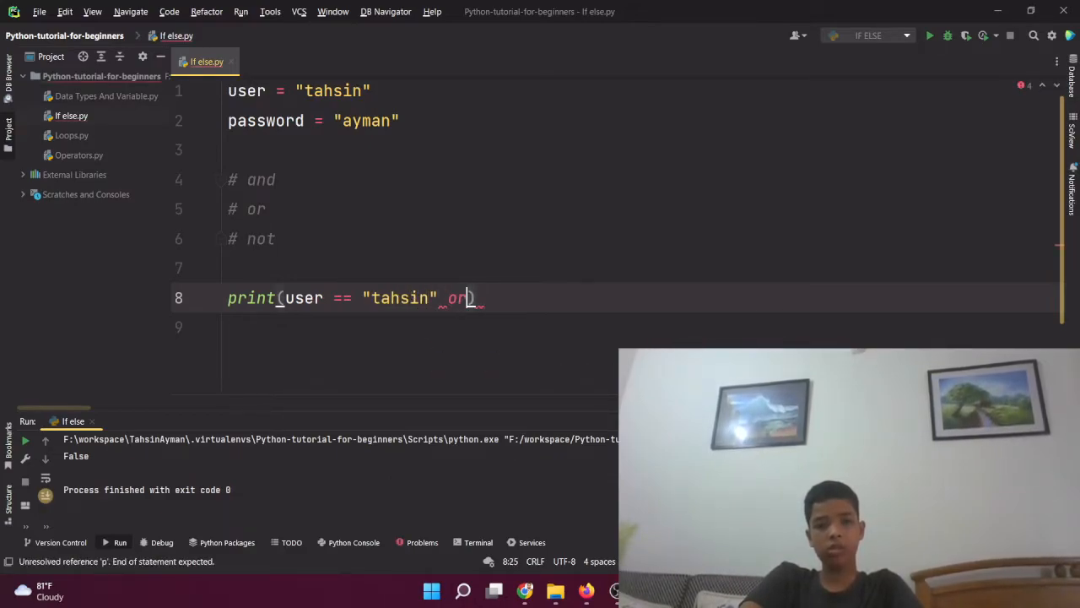
type("password")
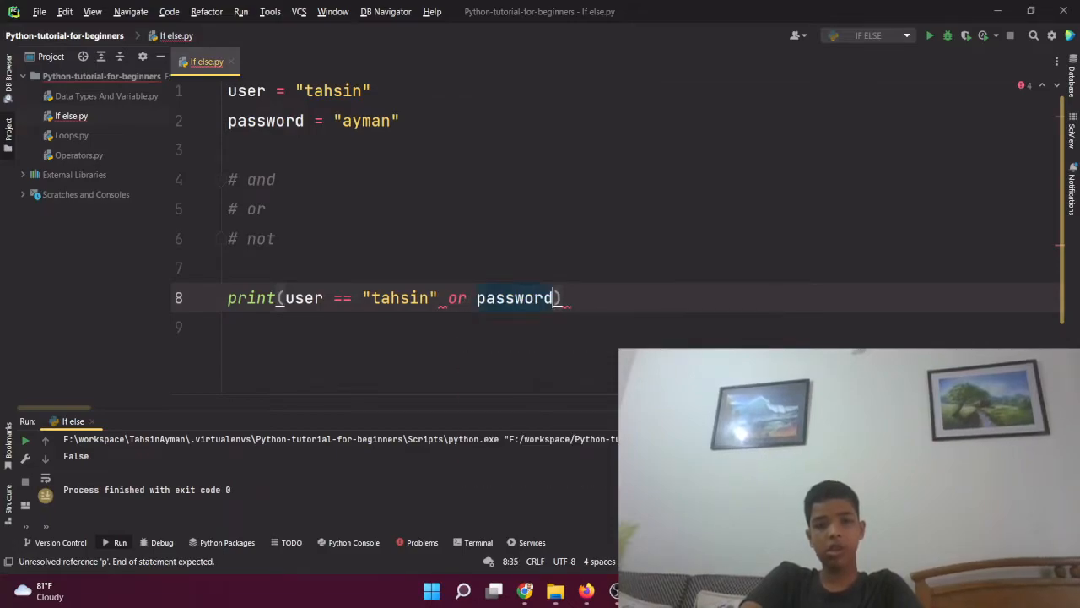
type("== \"ayma")
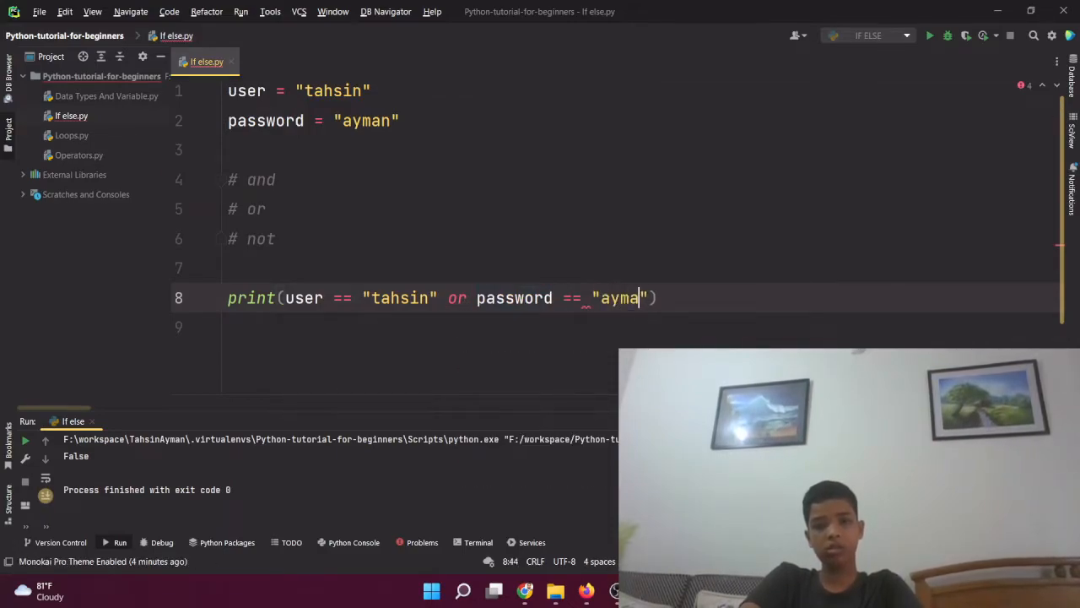
type("n")
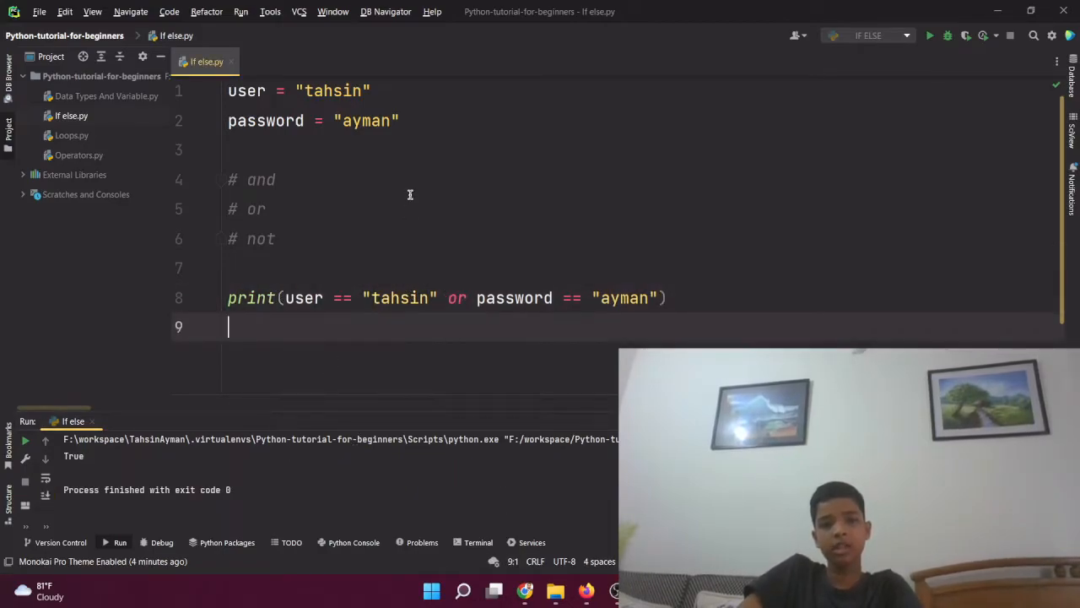
type("1")
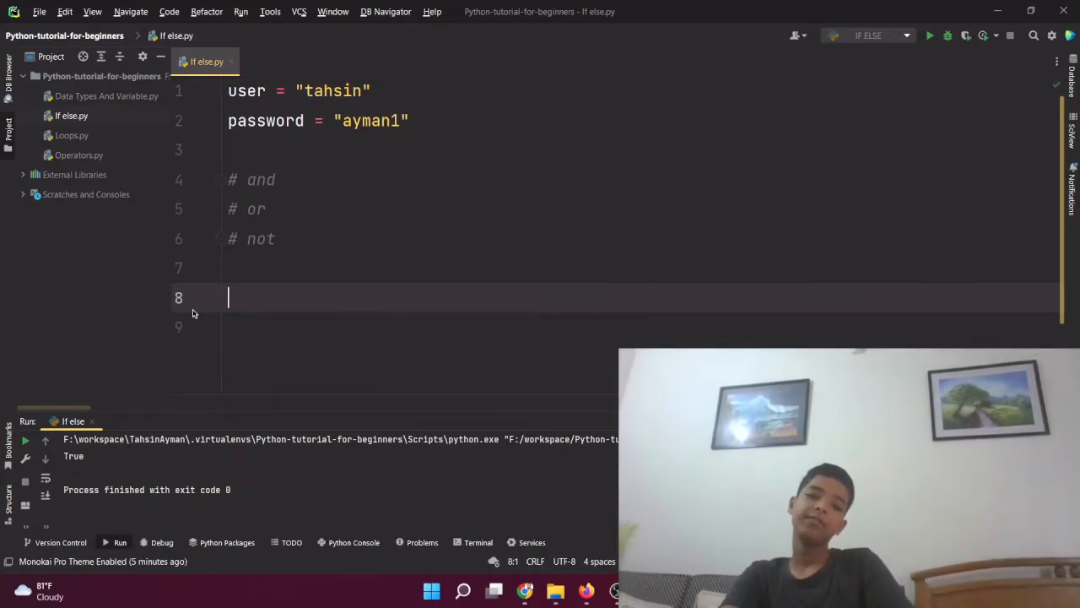
Step: Write print(not user == "tahsin") with the username briefly set to "tahsin1"
type("pr")
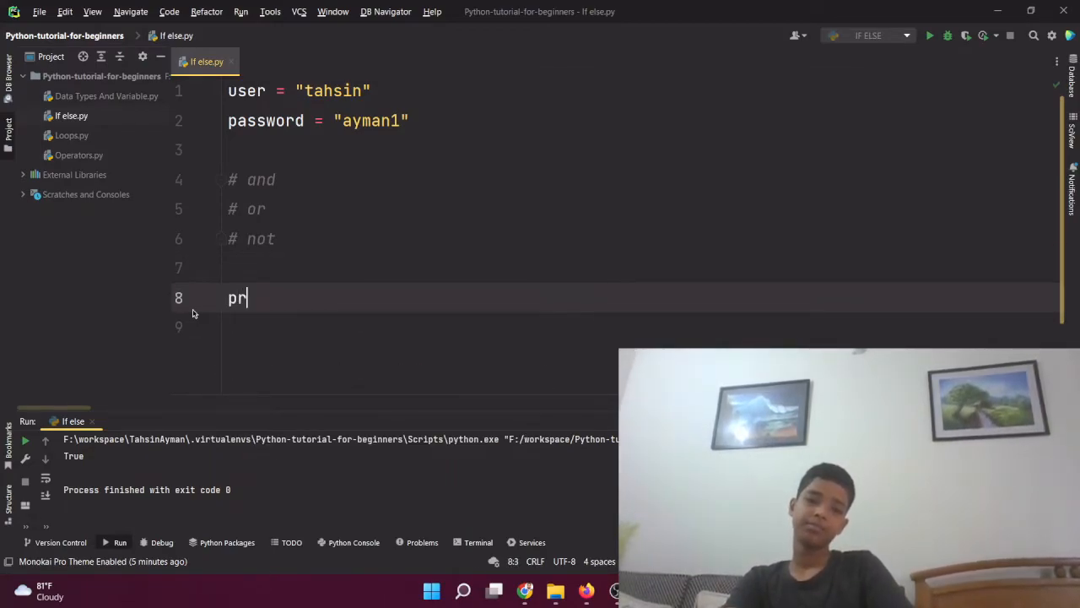
type("int(n")
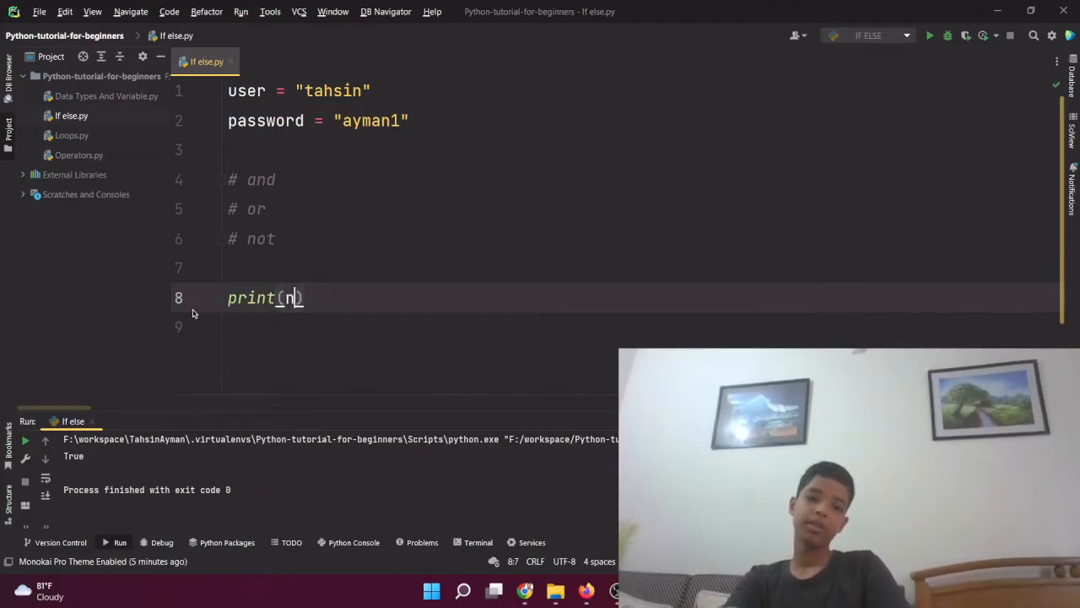
type("ot user =")
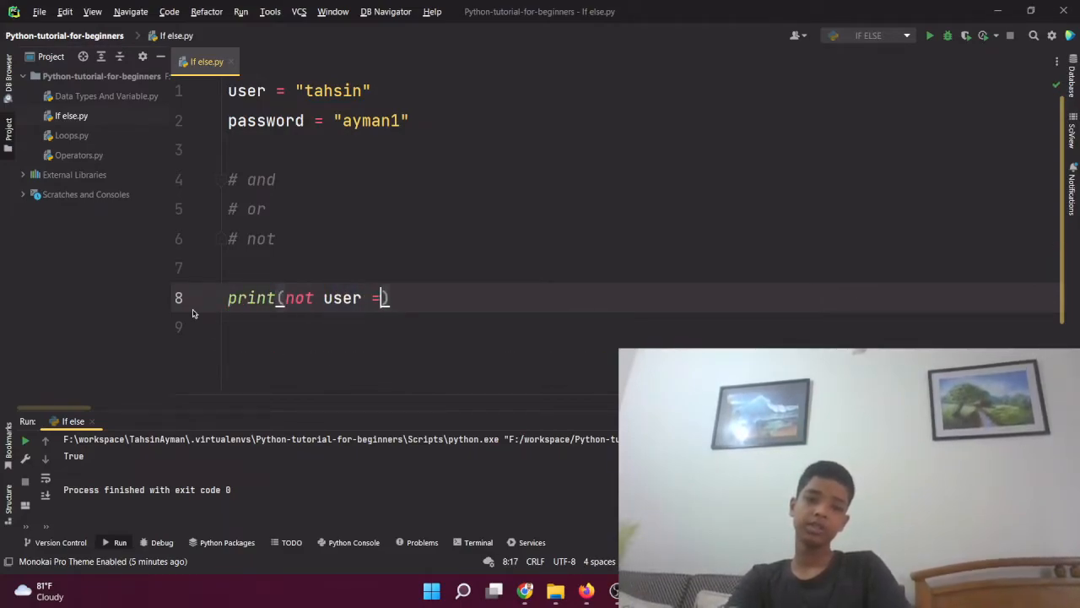
type("= \"tahsin\"")
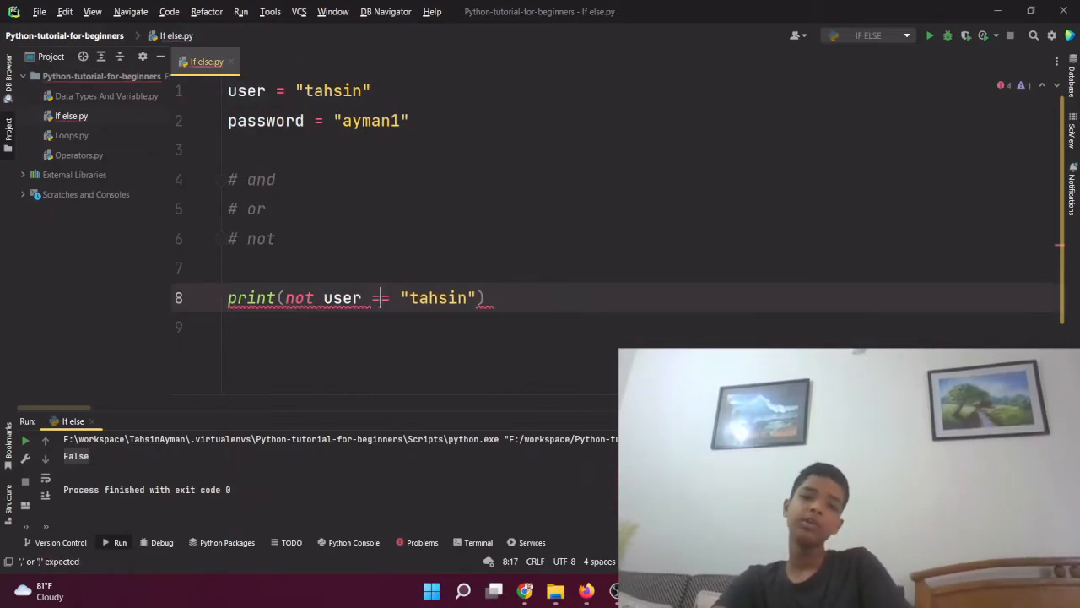
type("=")
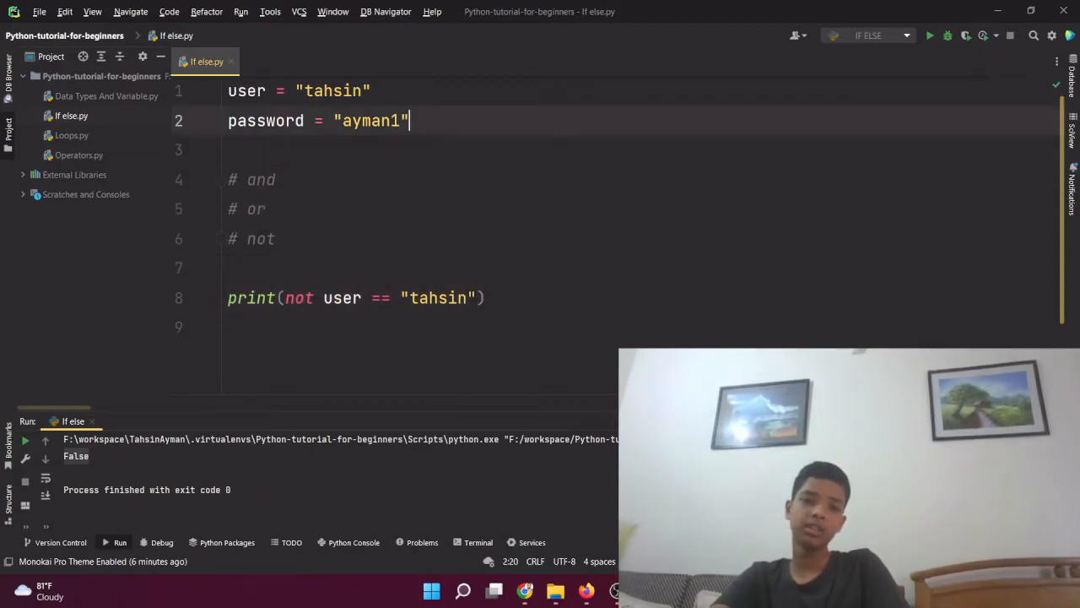
type("1")
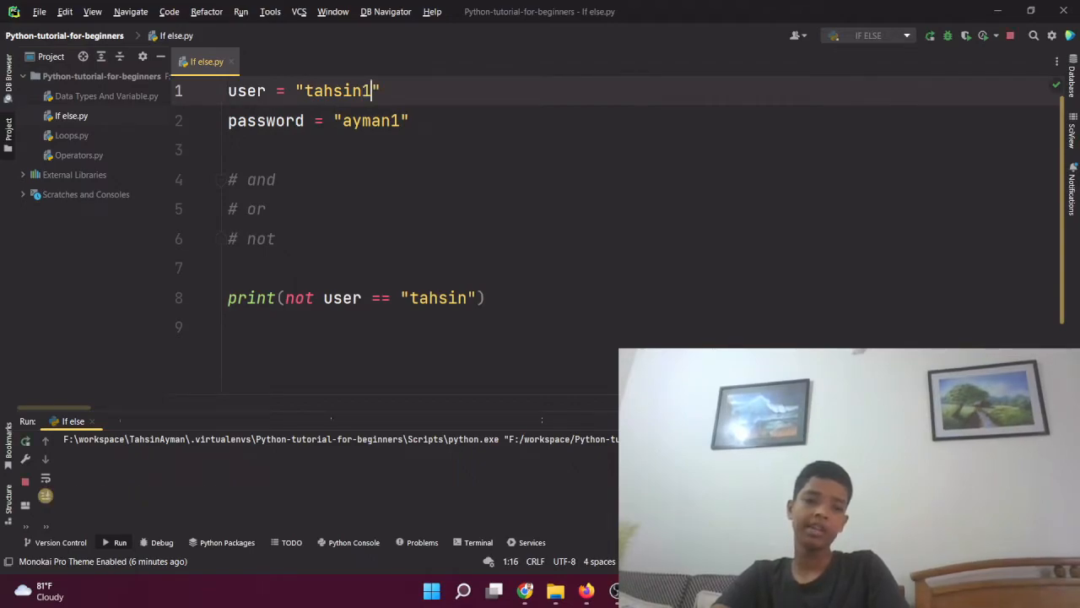
Step: Run the not-check, restore the username to "tahsin" and rerun to get False
left_click(928, 35)
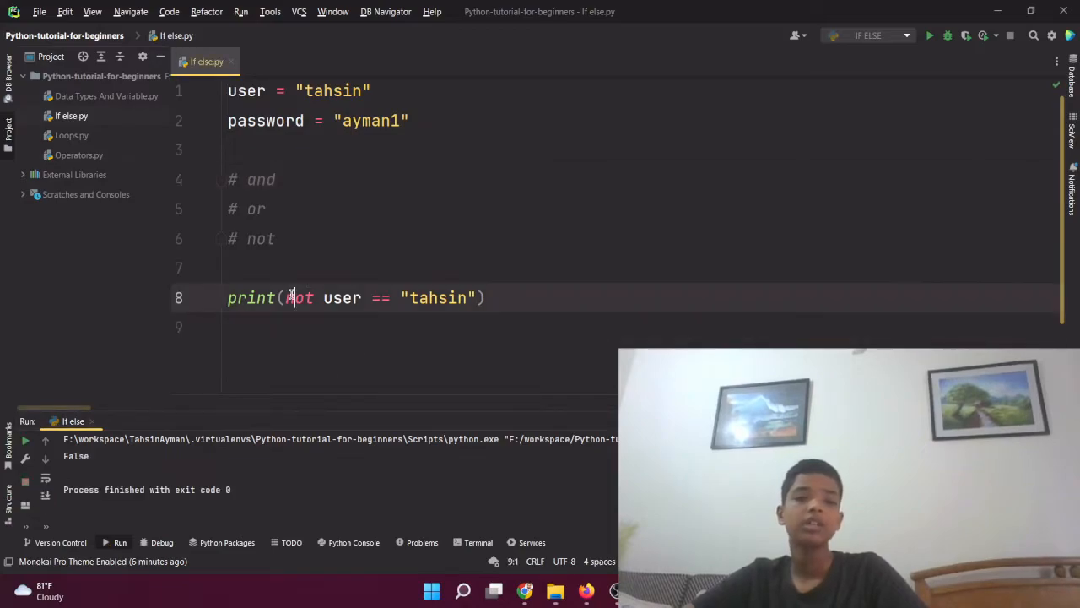
left_click(482, 297)
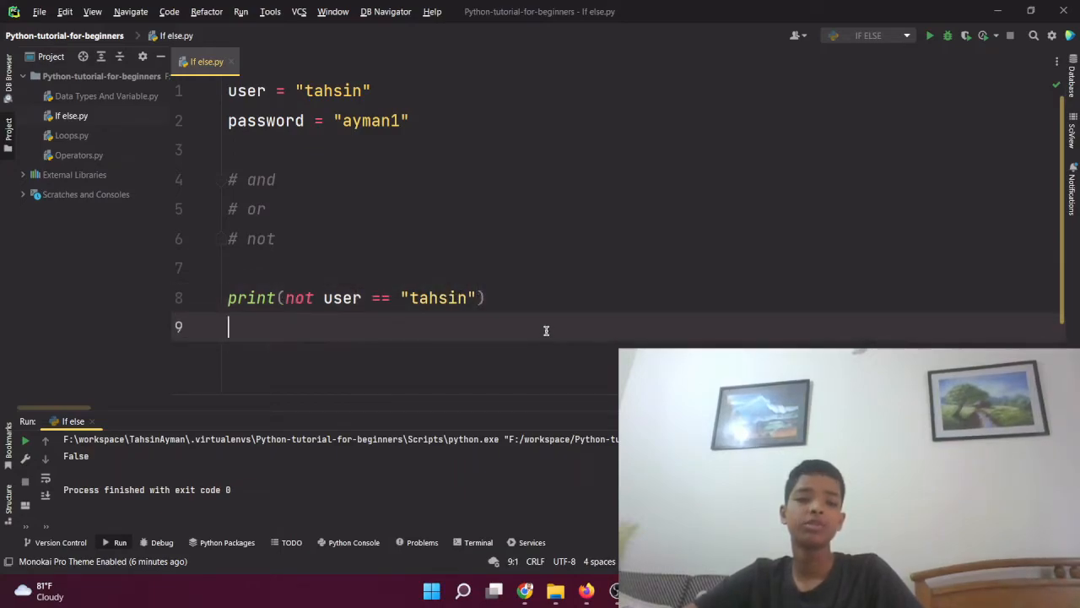
left_click(456, 297)
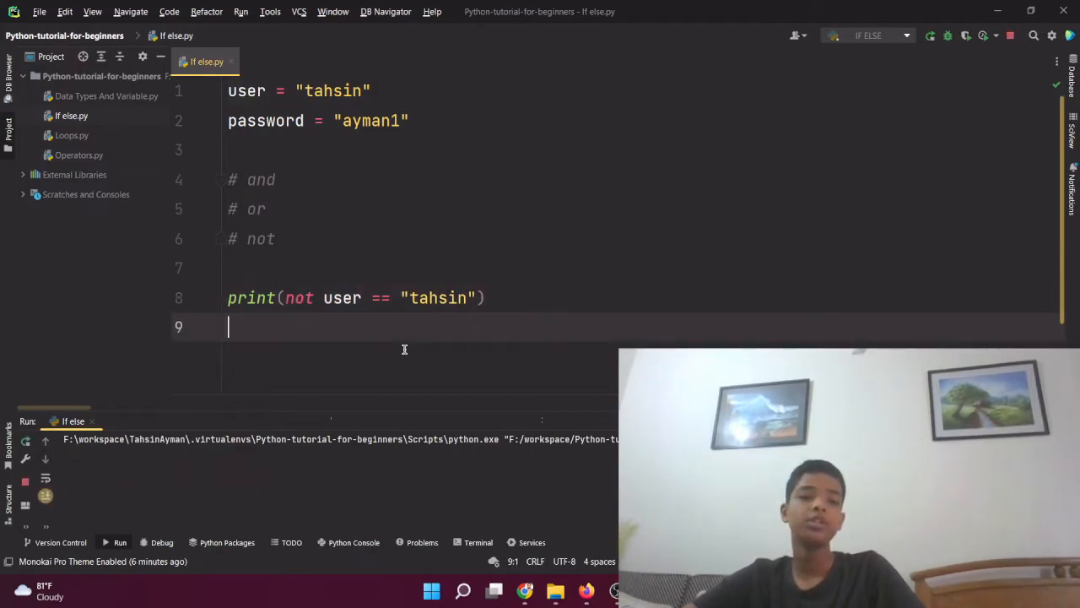
left_click(930, 35)
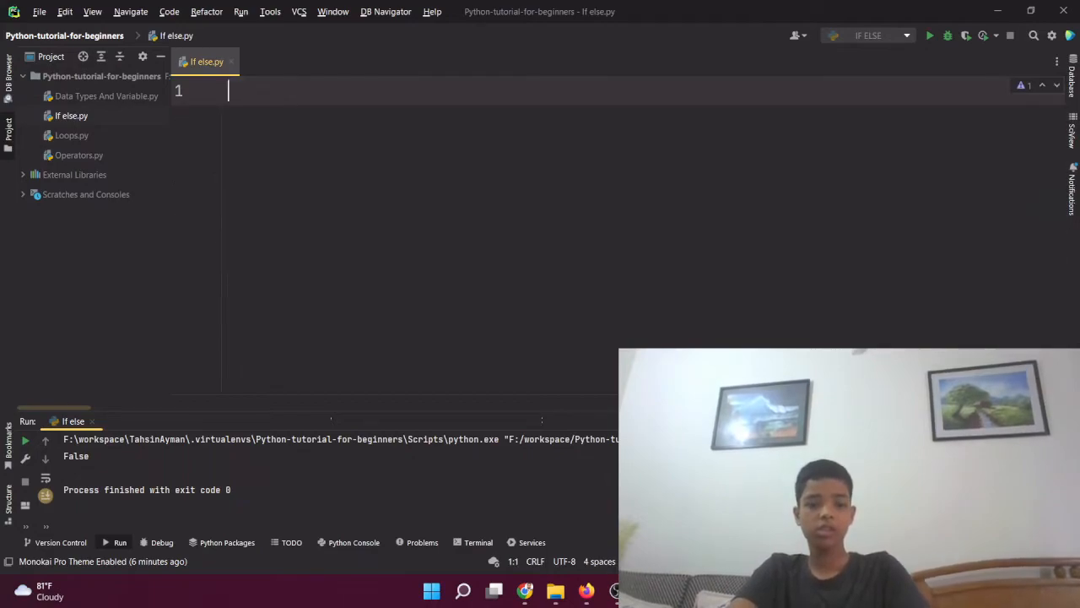
Step: Write temp = 22.5 and an if temp >= 20: branch printing "Hot"
type("temp =")
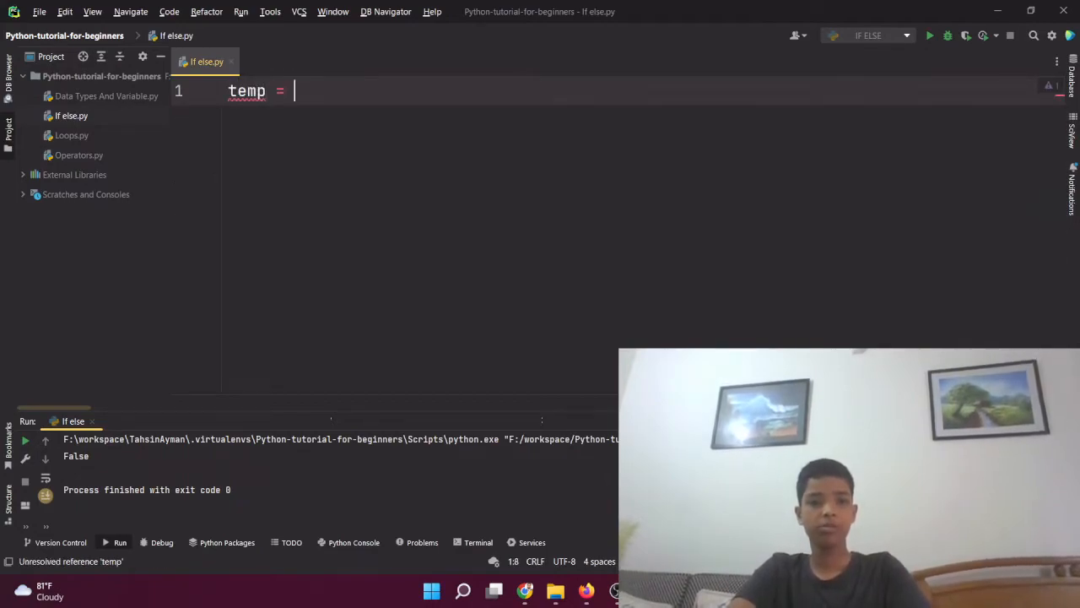
type("22.5")
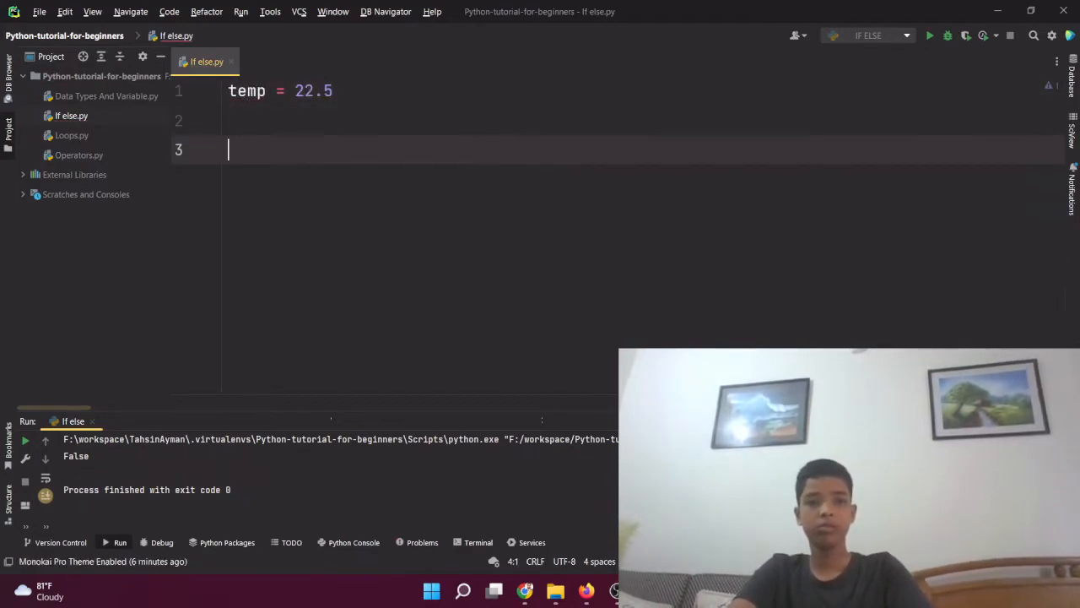
type("if temp >= 20:")
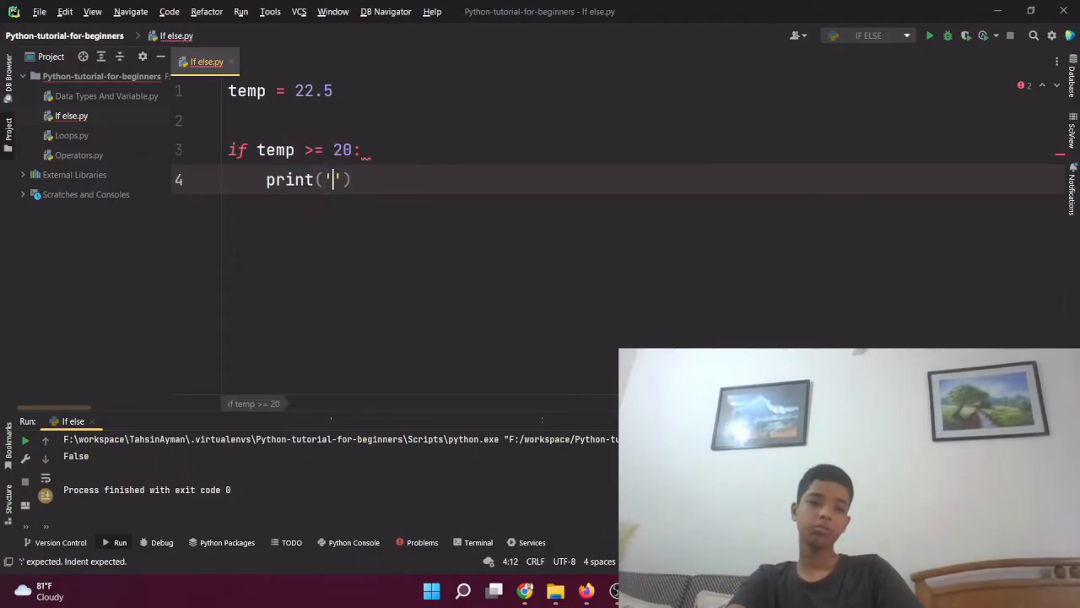
type("\"")
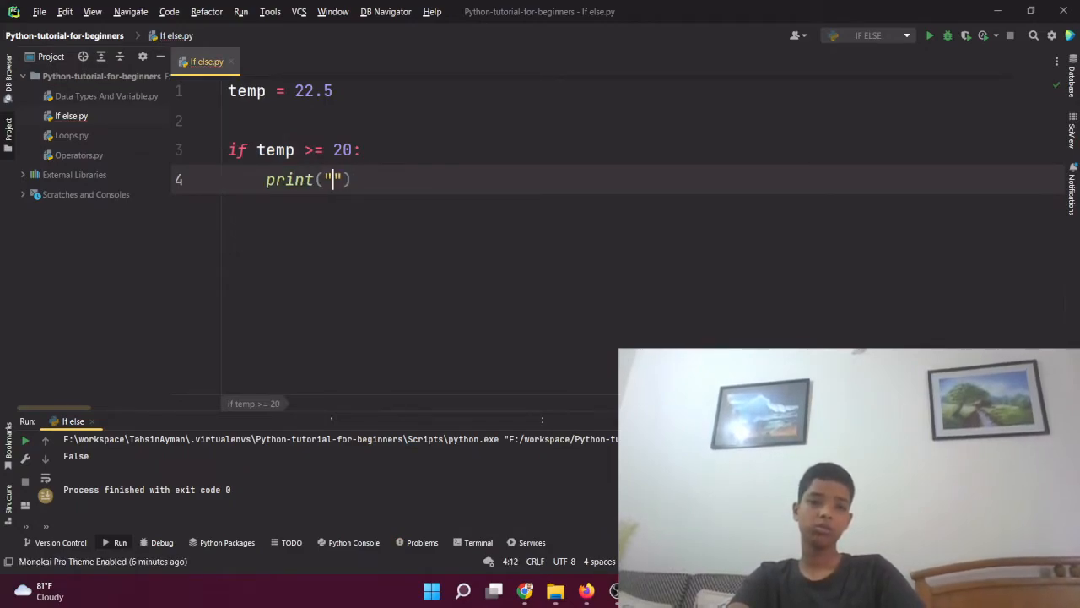
type("Hot")
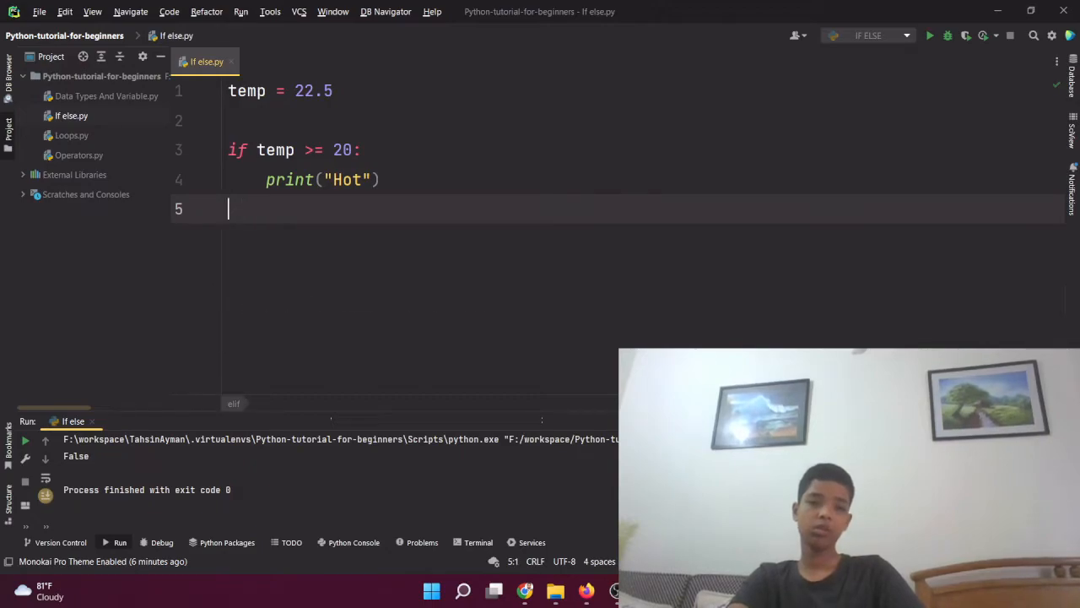
Step: Add the else: branch printing "Cold"
type("else:")
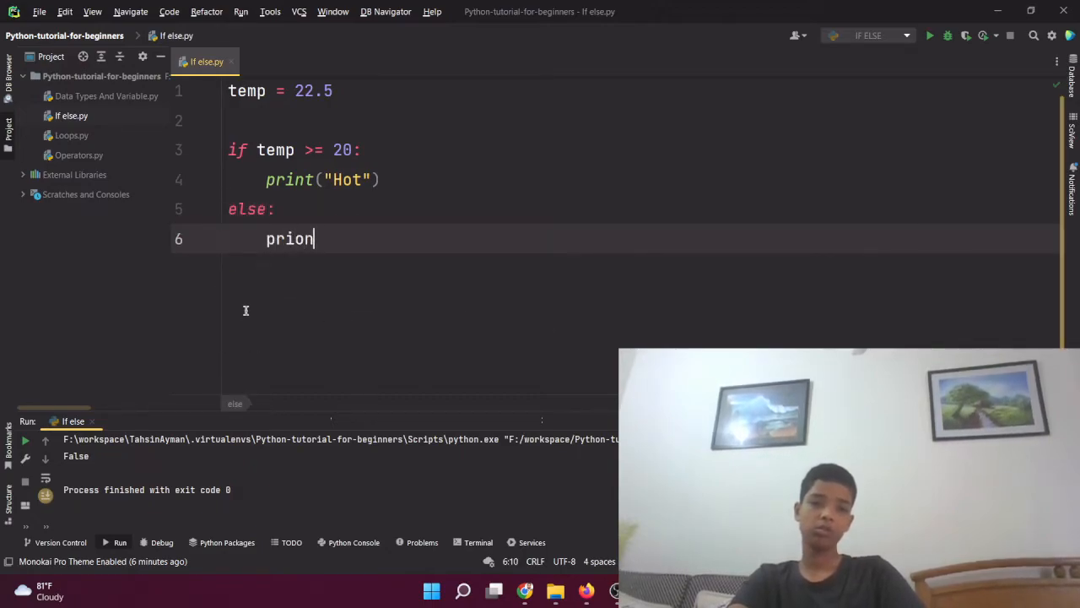
key("BackSpace")
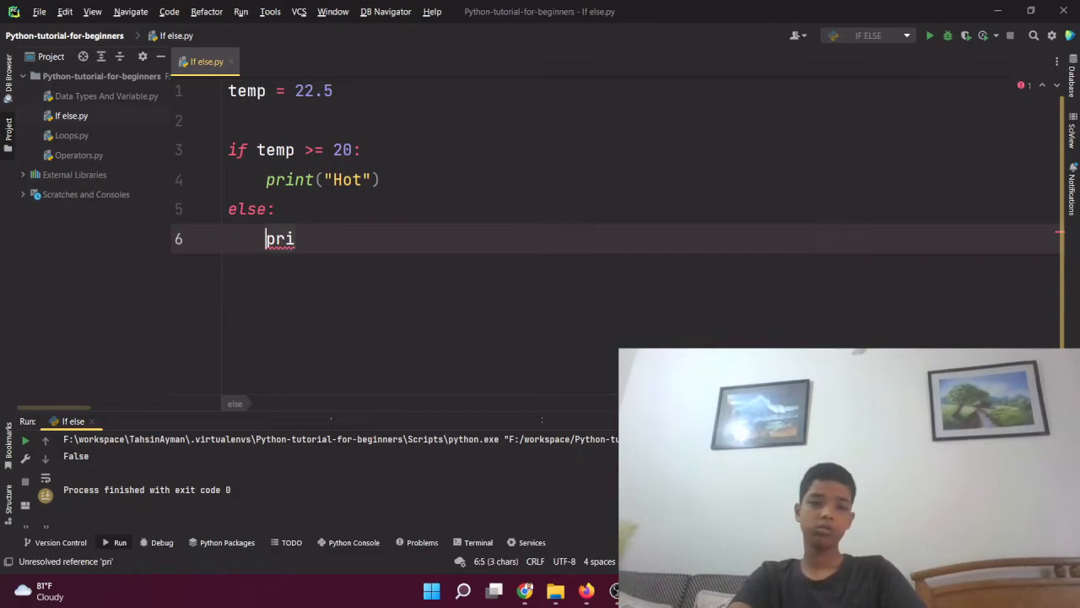
type("\"Cold\"")
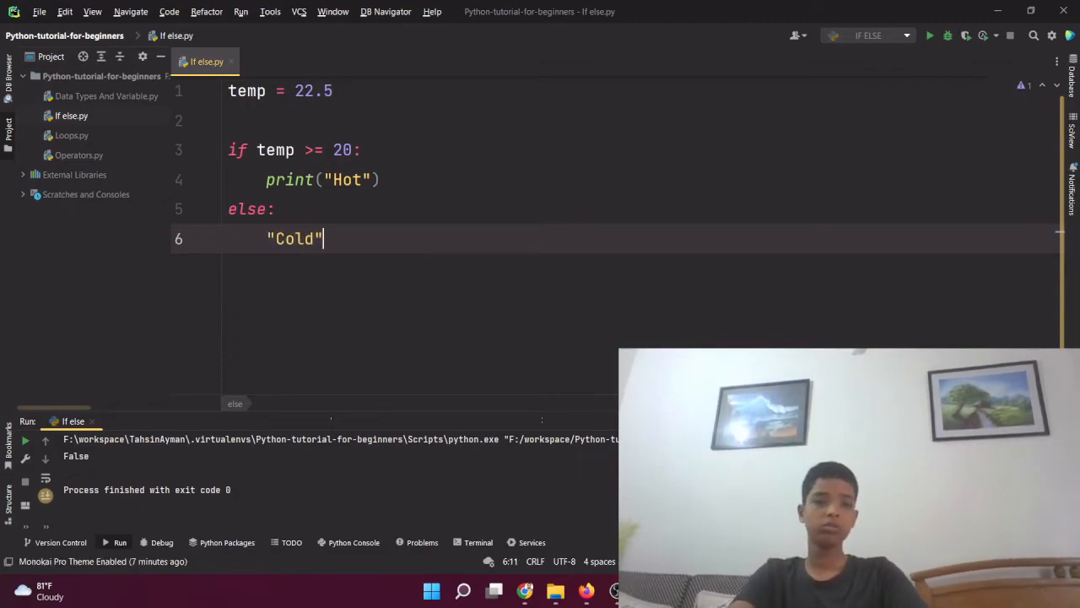
type(".prit")
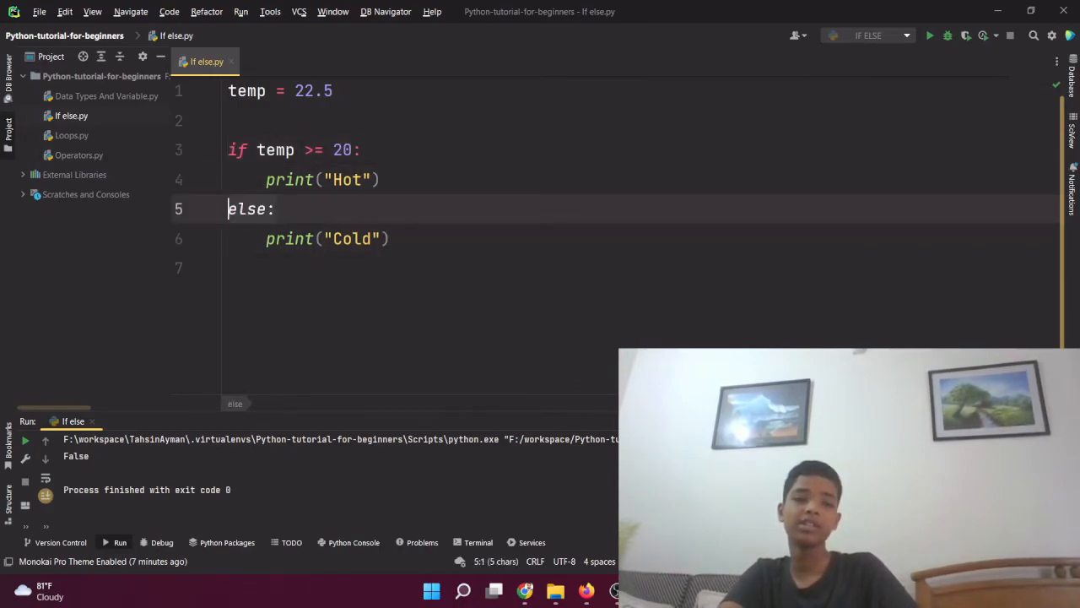
Step: Add elif temp >= 10 and temp < 20: printing "Normal", then set temp to 12 and run it
key("enter")
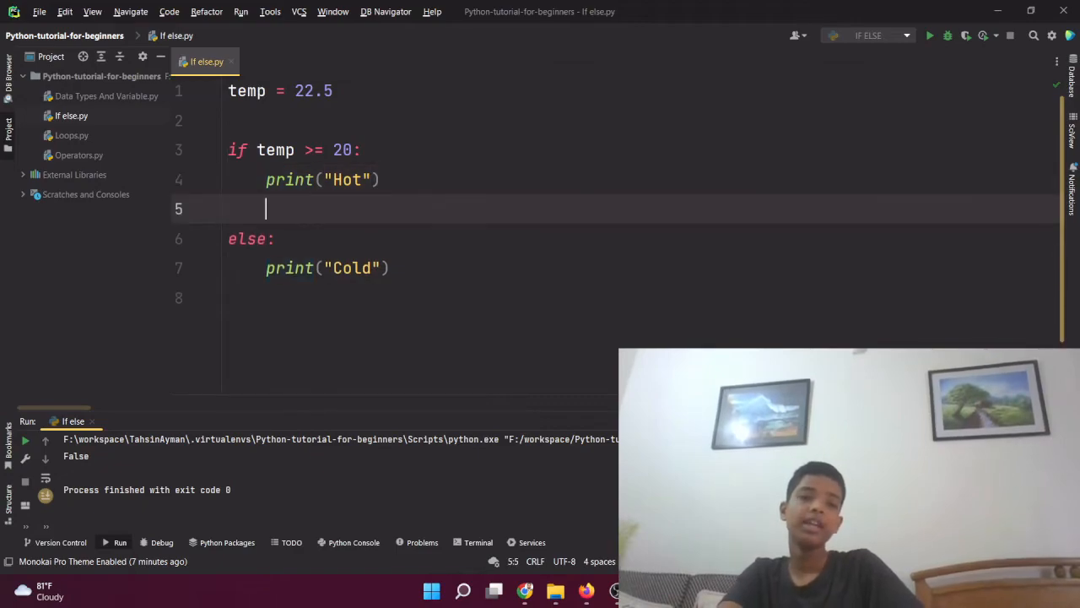
type("elif temp >=")
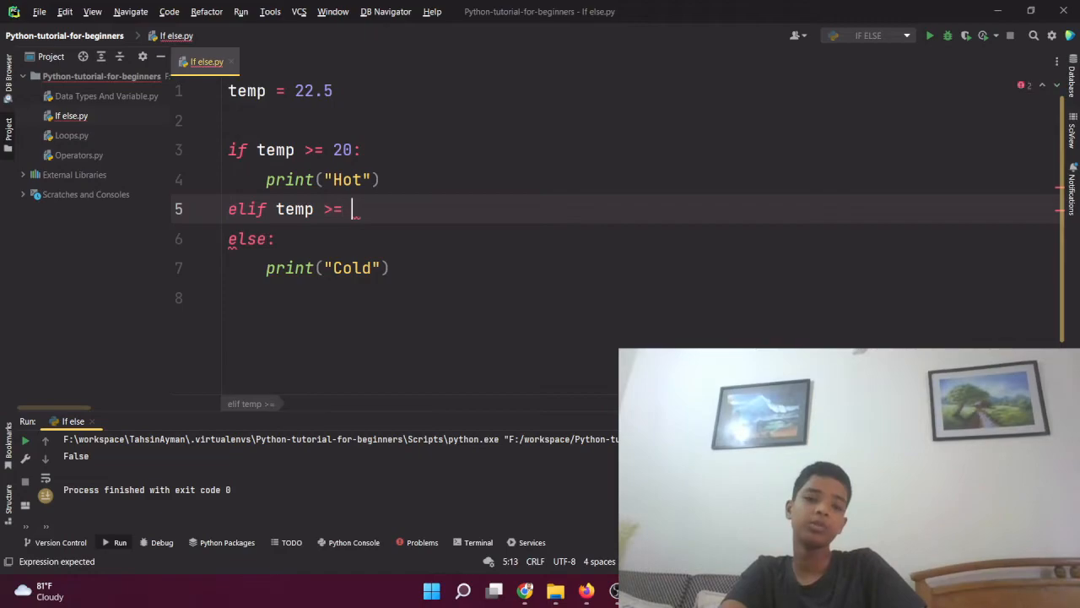
type("10")
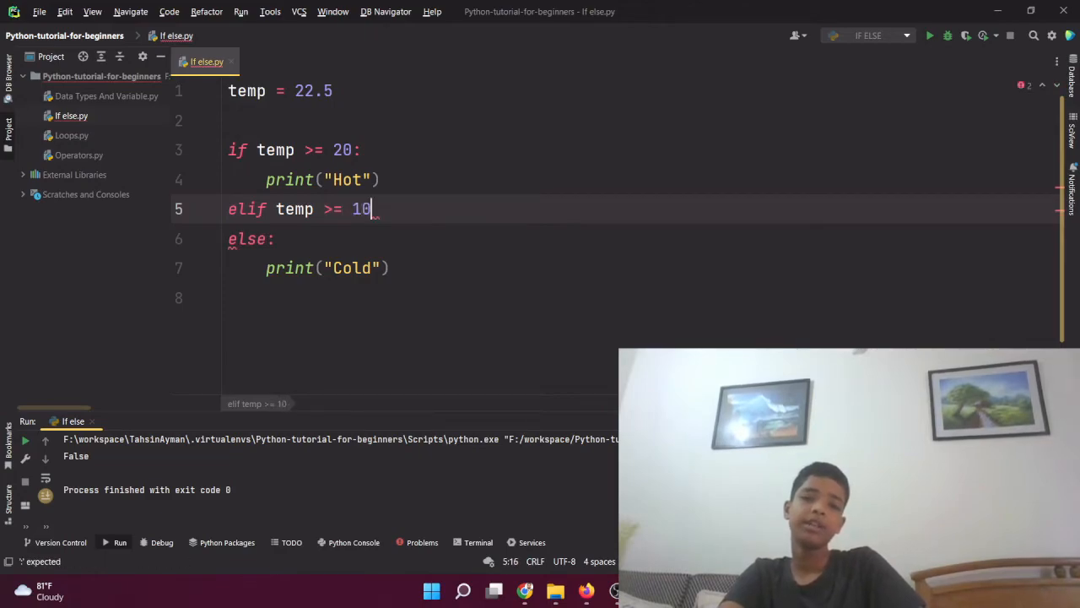
type("and te")
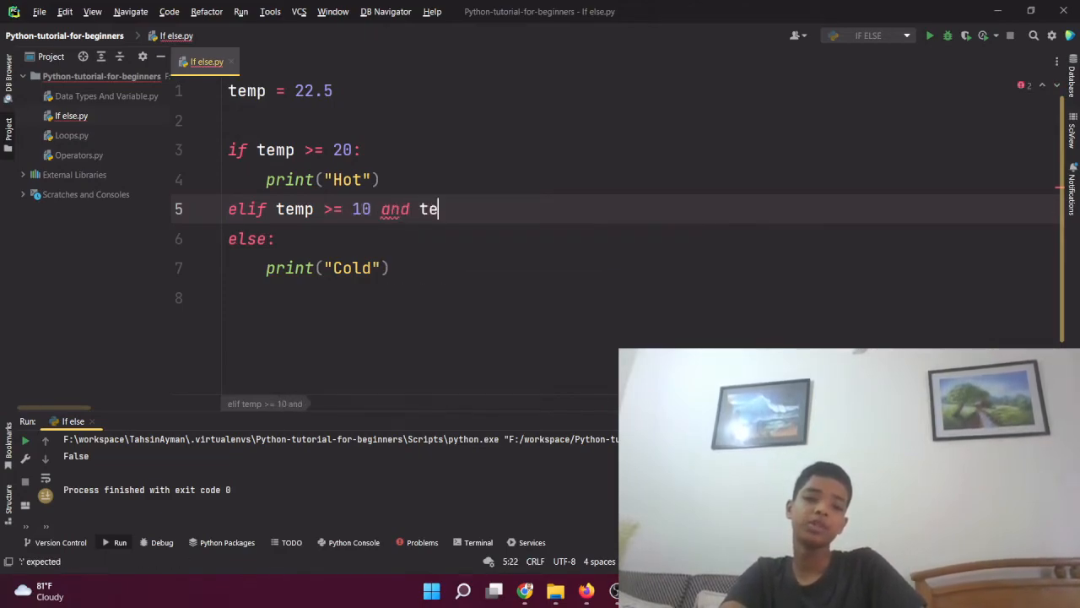
type("mp < 20:")
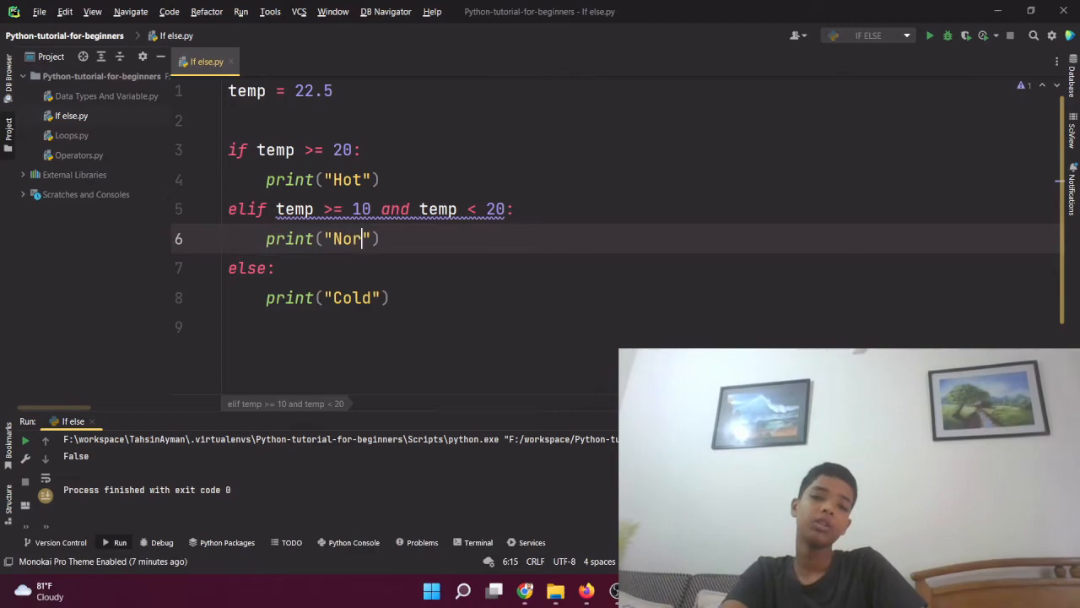
type("mal")
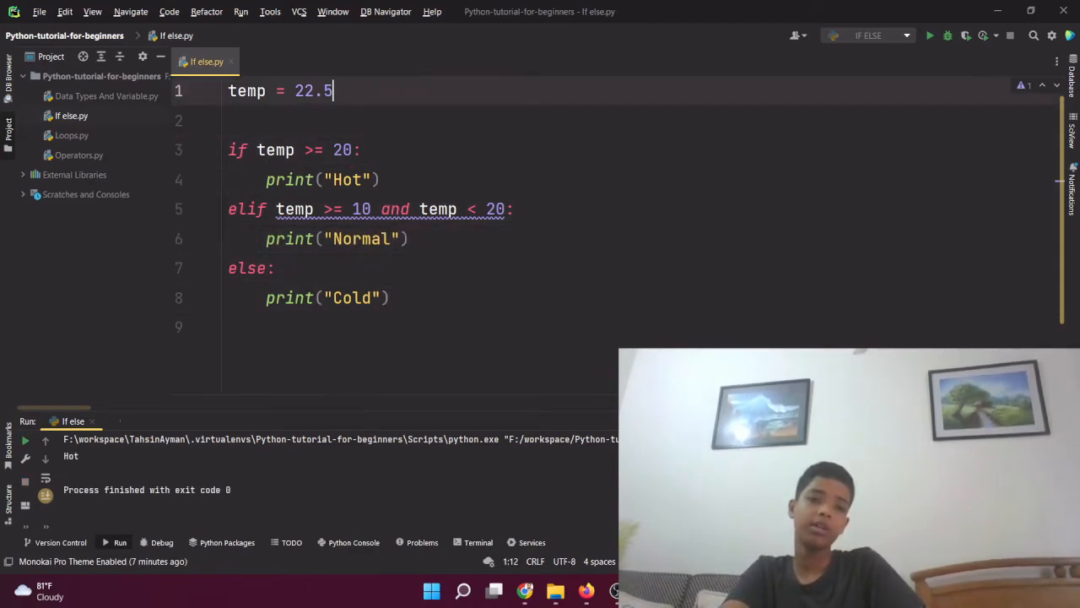
type("12")
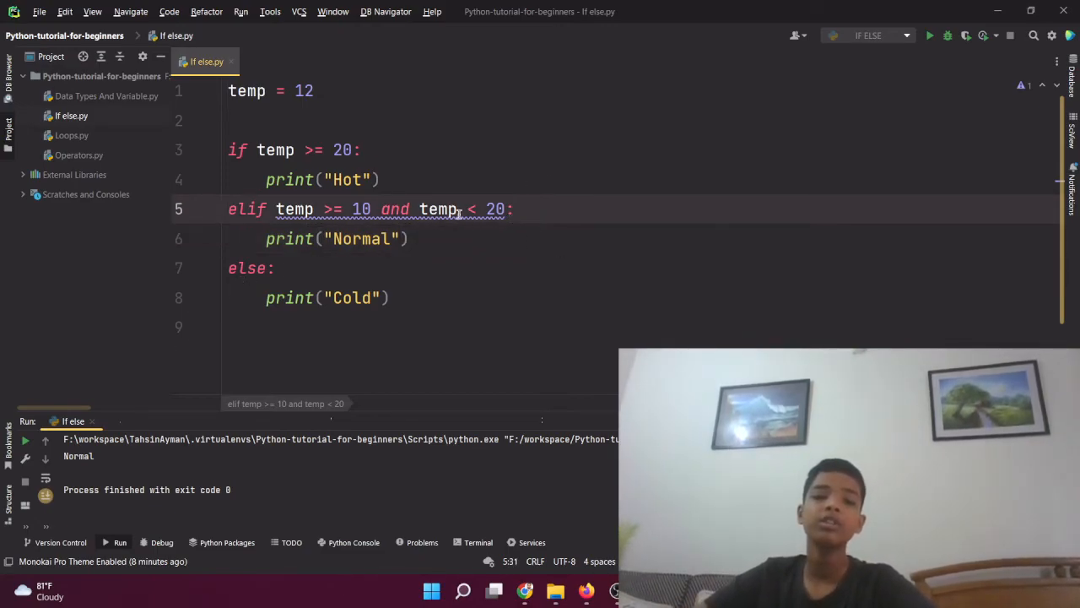
mouse_move(455, 209)
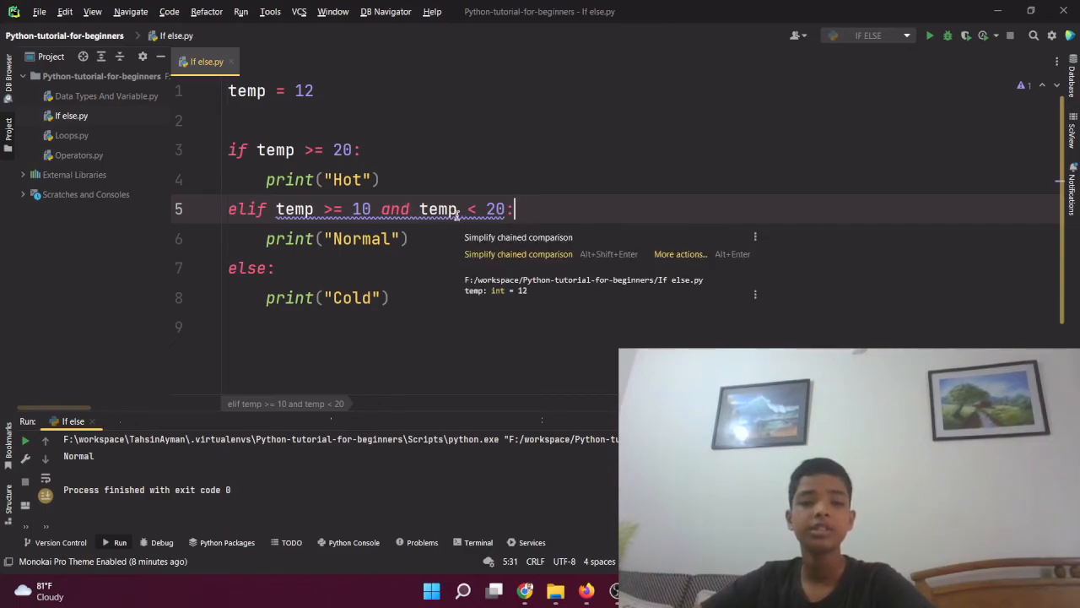
Step: Apply 'Simplify chained comparison' so the Normal condition reads 10 <= temp < 20
left_click(518, 254)
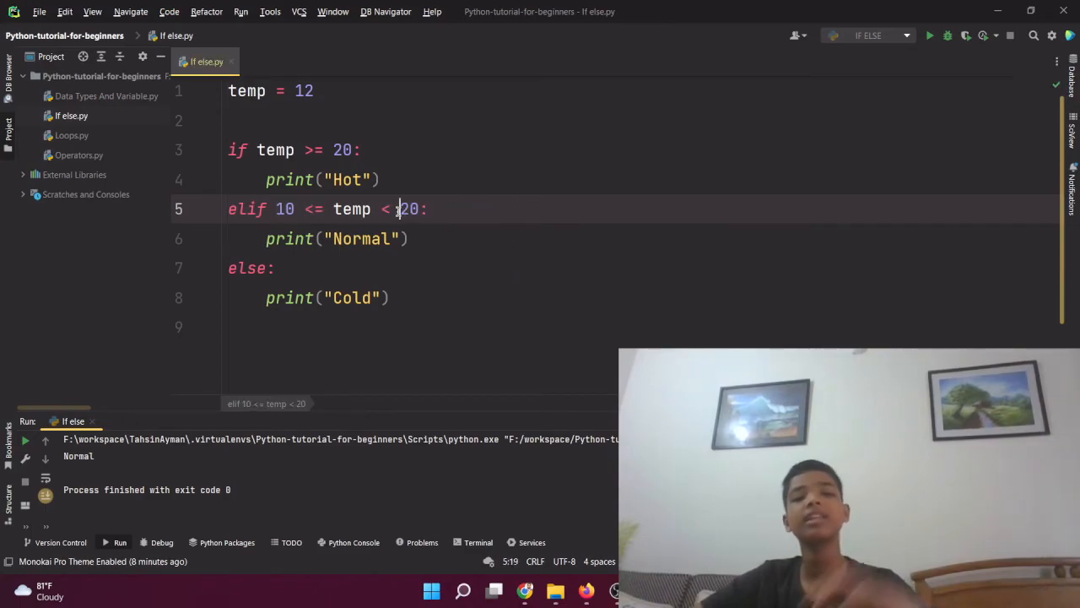